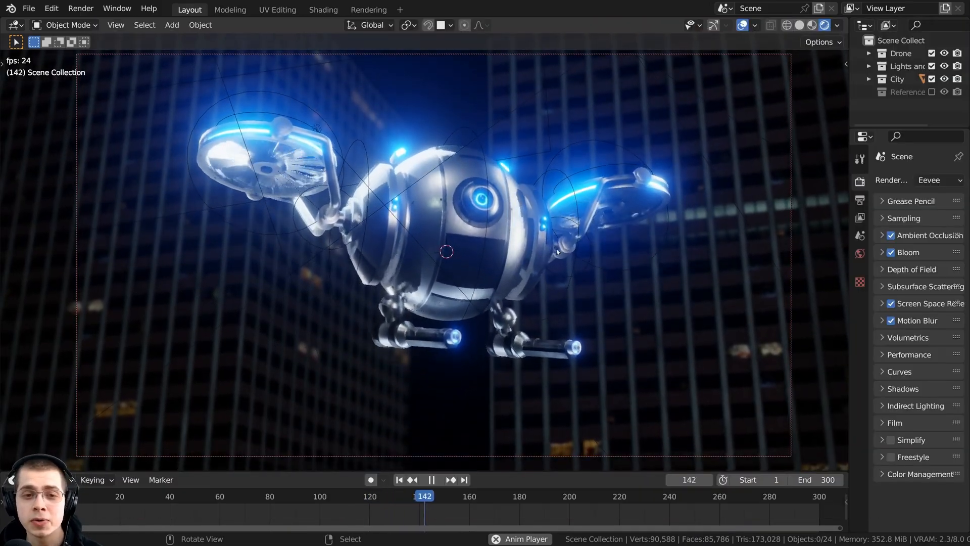
Stop the animation playback at frame 149 and open the Render menu.
click(432, 479)
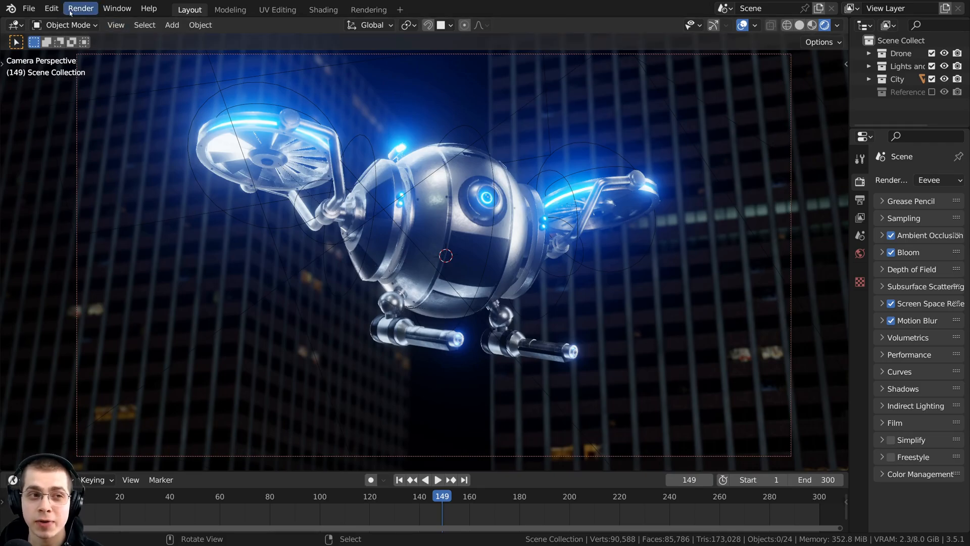
click(80, 8)
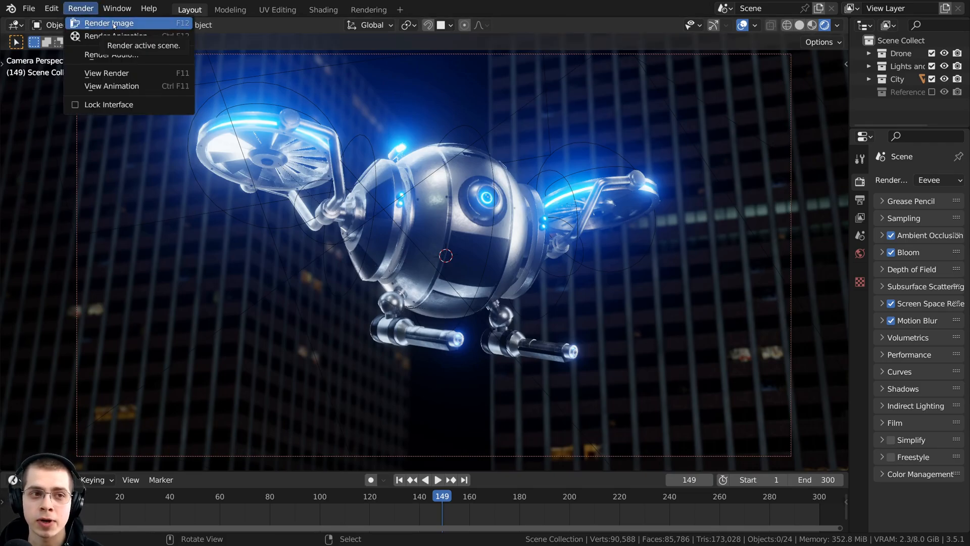
Render frame 149, add a Compositing workspace with Use Nodes on, then return to Layout.
click(109, 22)
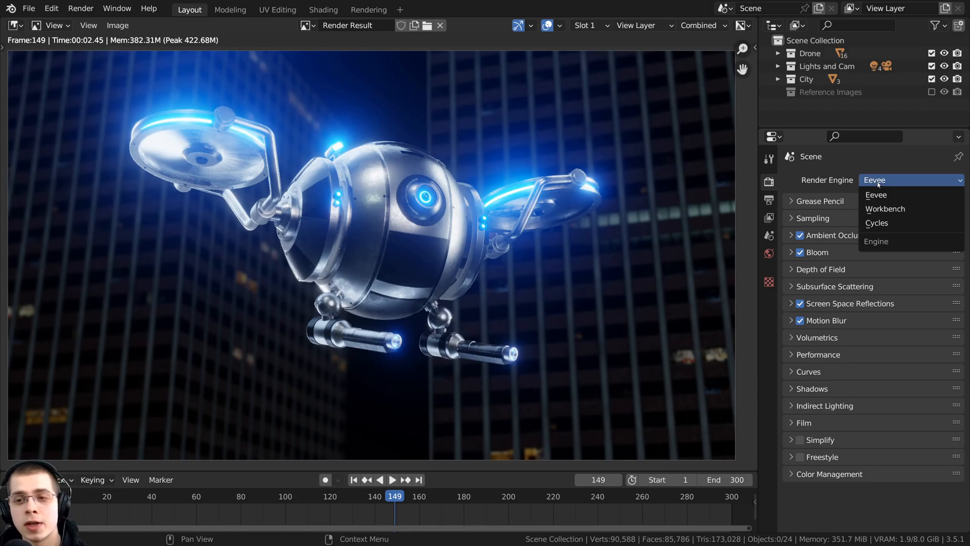
mouse_move(877, 223)
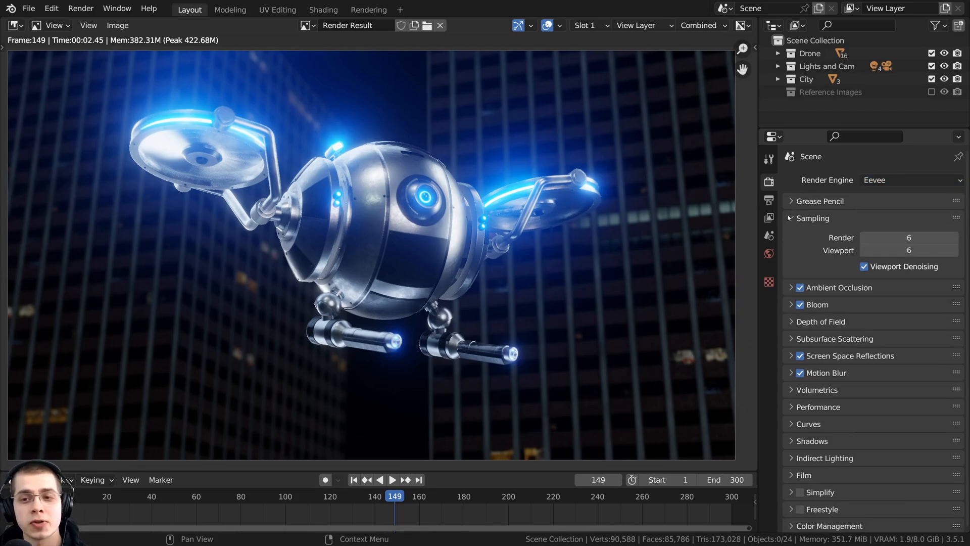
click(811, 218)
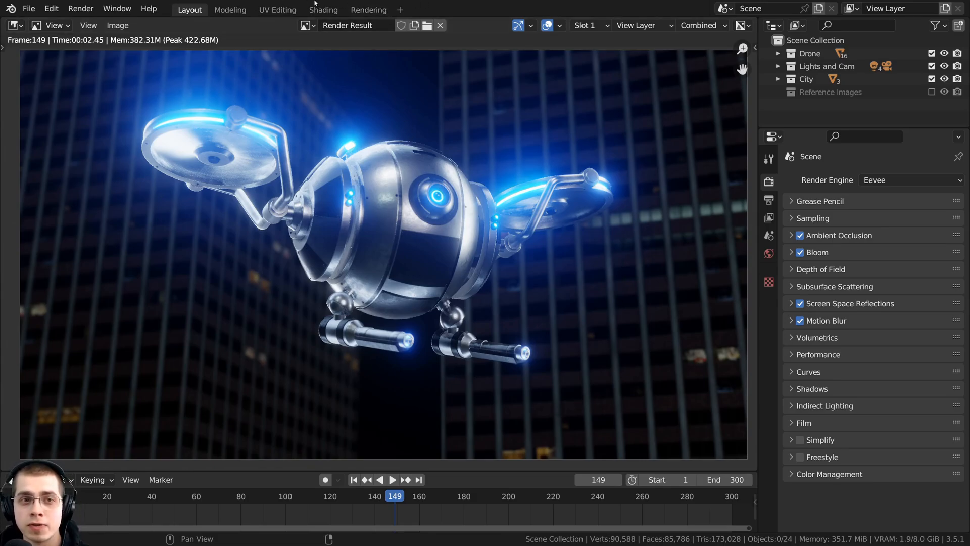
click(399, 9)
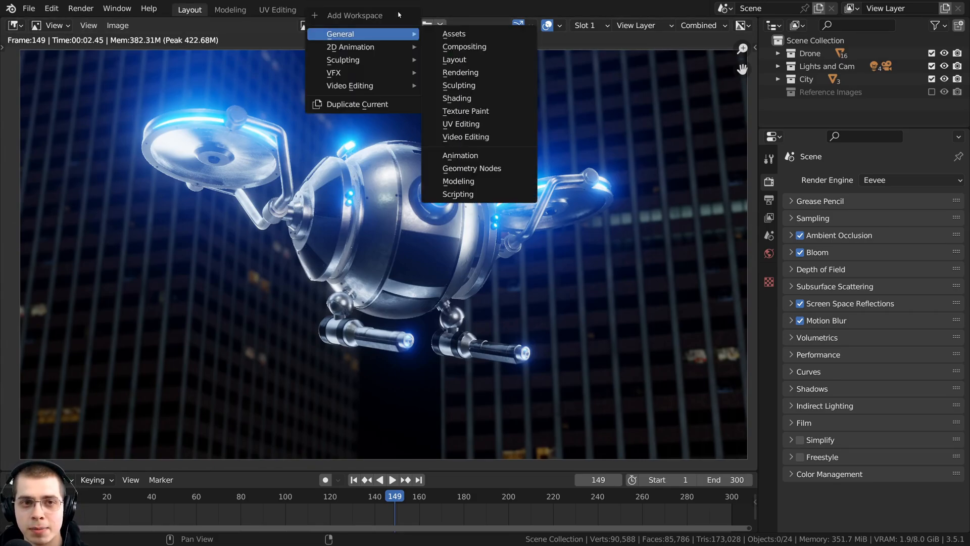
click(465, 46)
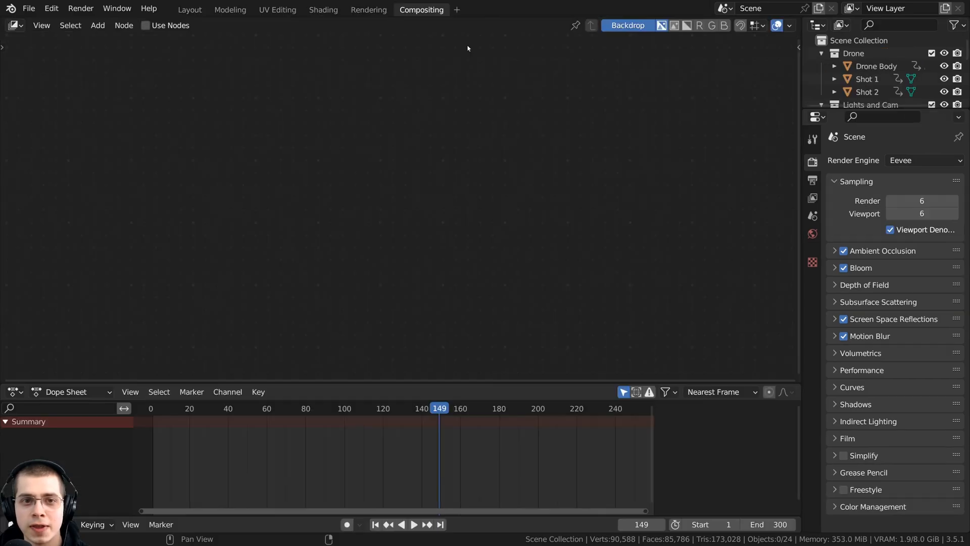
click(146, 25)
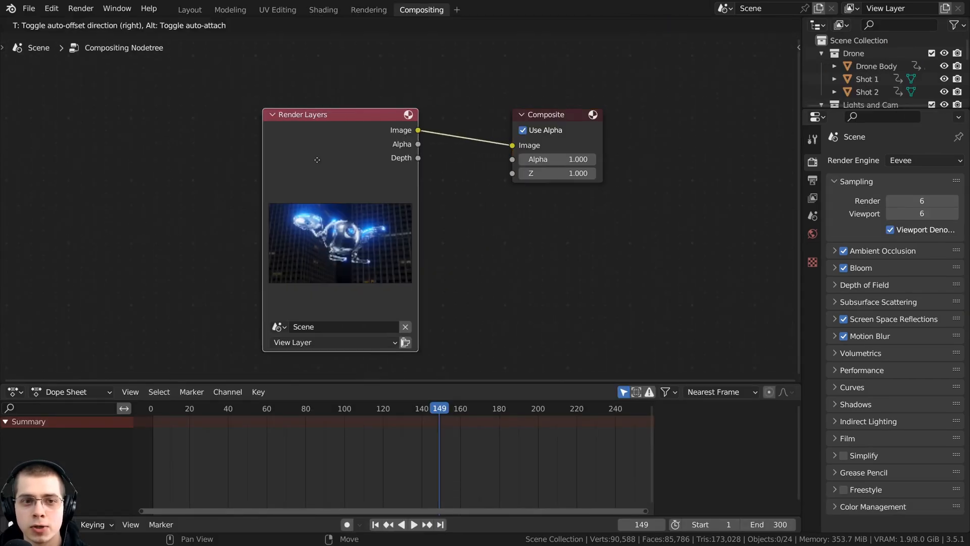
click(189, 9)
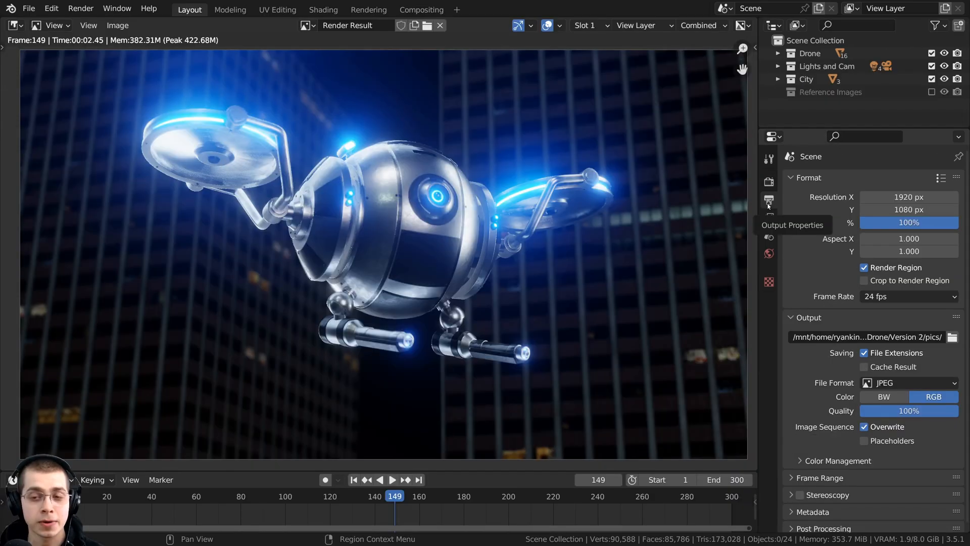
mouse_move(840, 203)
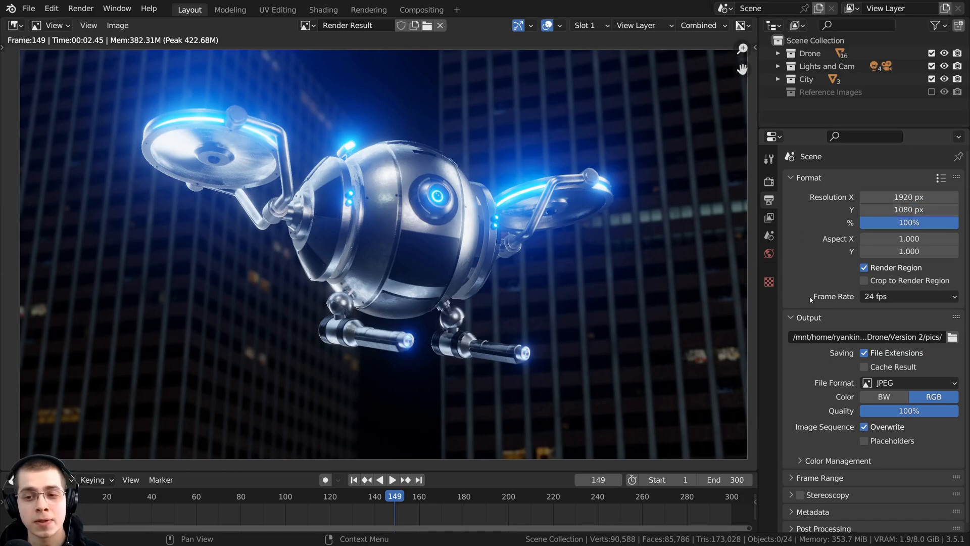
click(909, 295)
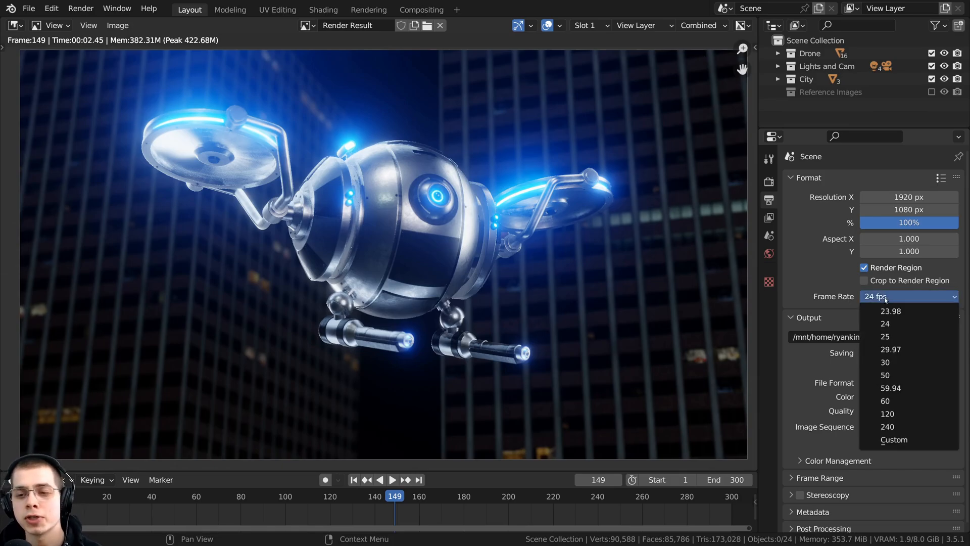
click(885, 323)
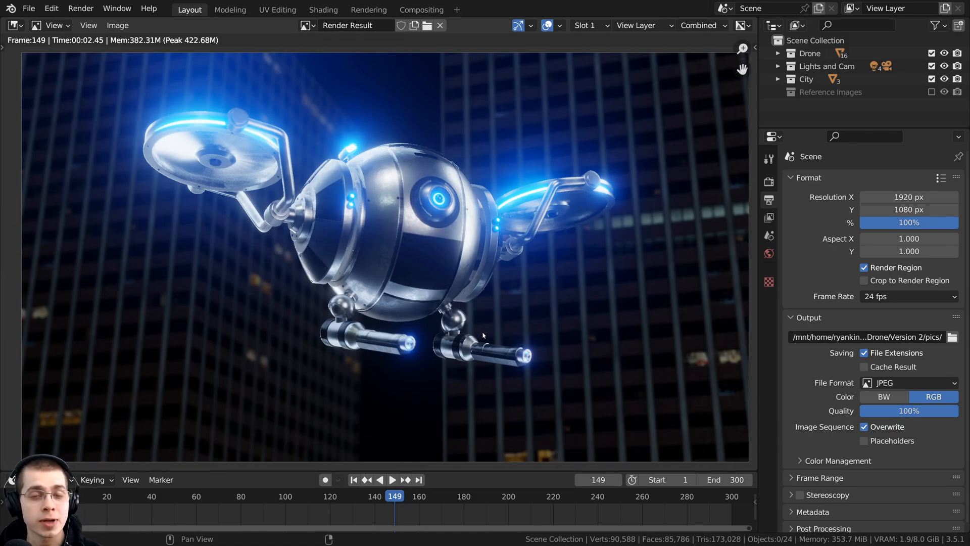
mouse_move(566, 303)
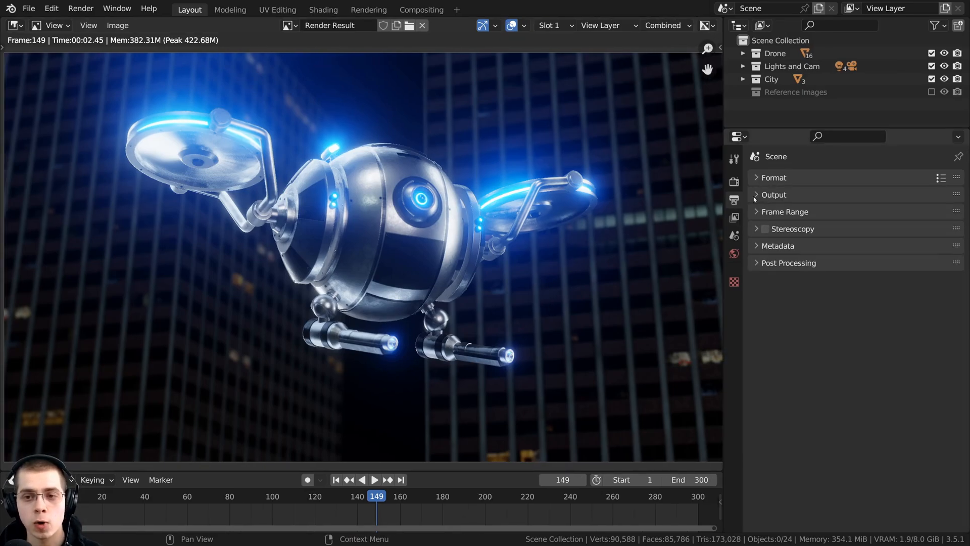
Expand the Output panel and set File Format to PNG after comparing it with JPEG.
click(774, 195)
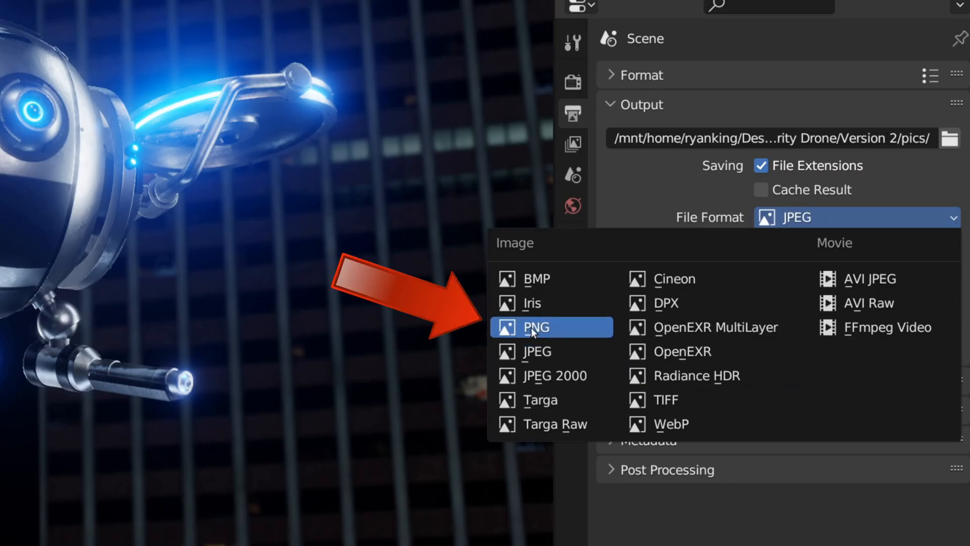
click(537, 327)
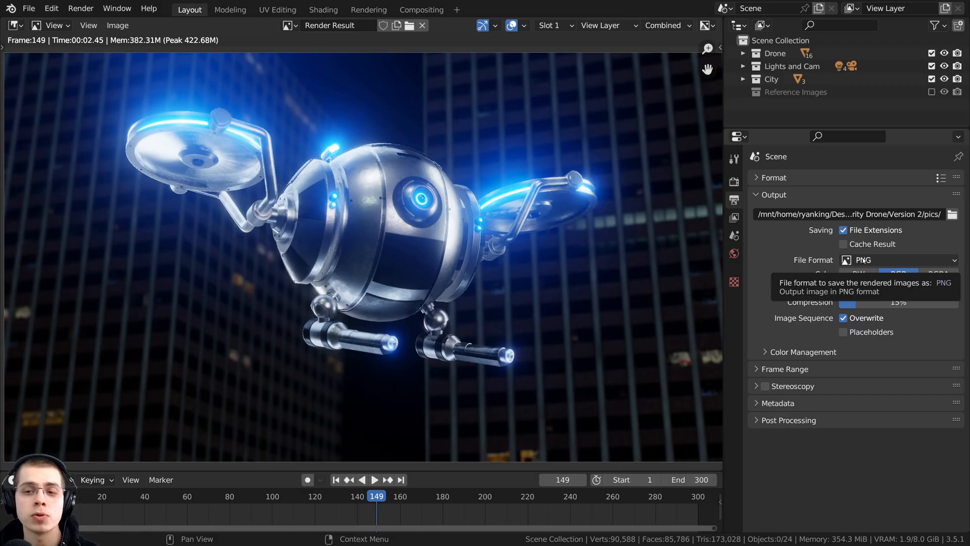
click(897, 259)
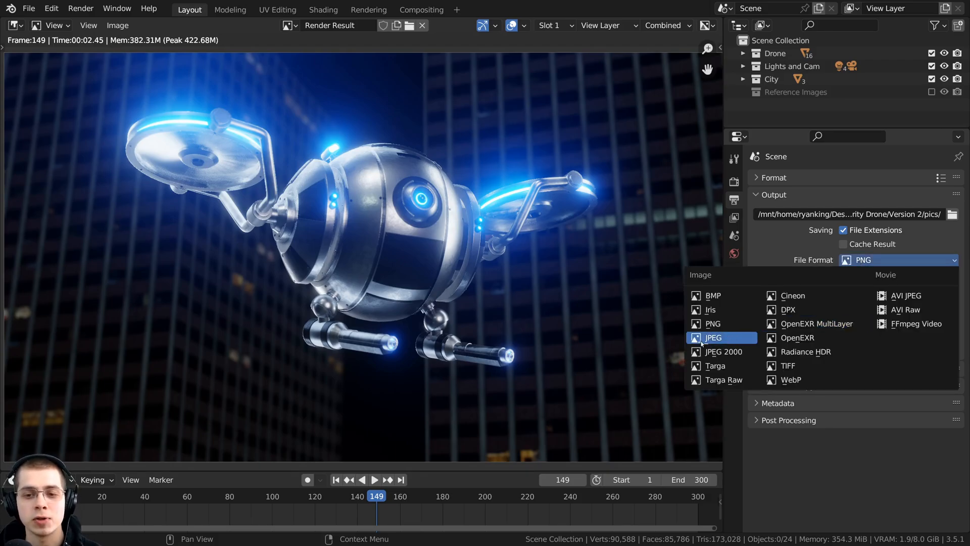
click(714, 337)
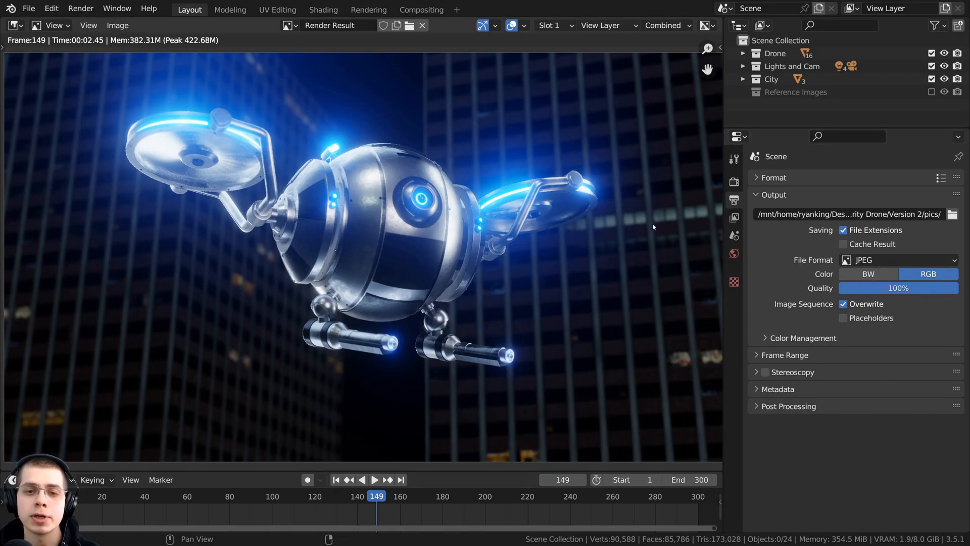
click(898, 259)
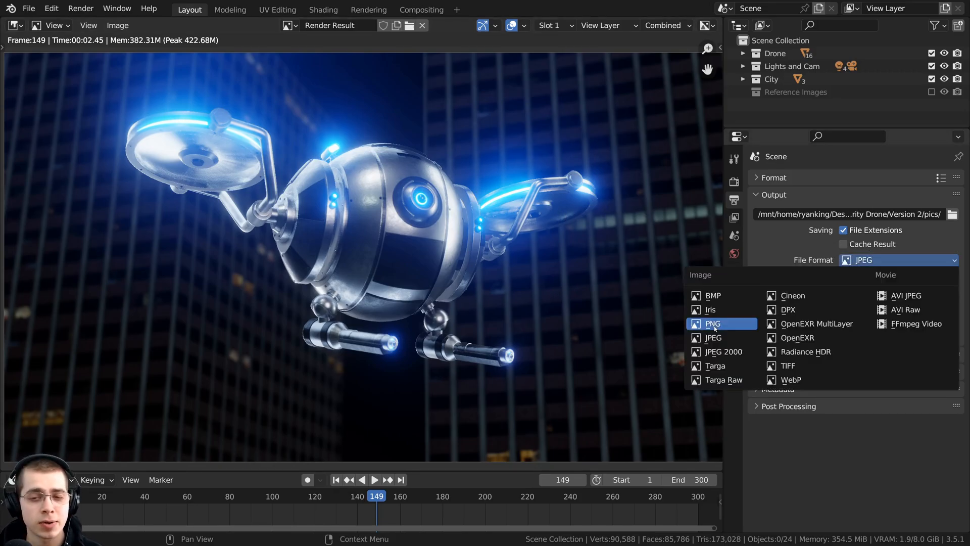
click(713, 324)
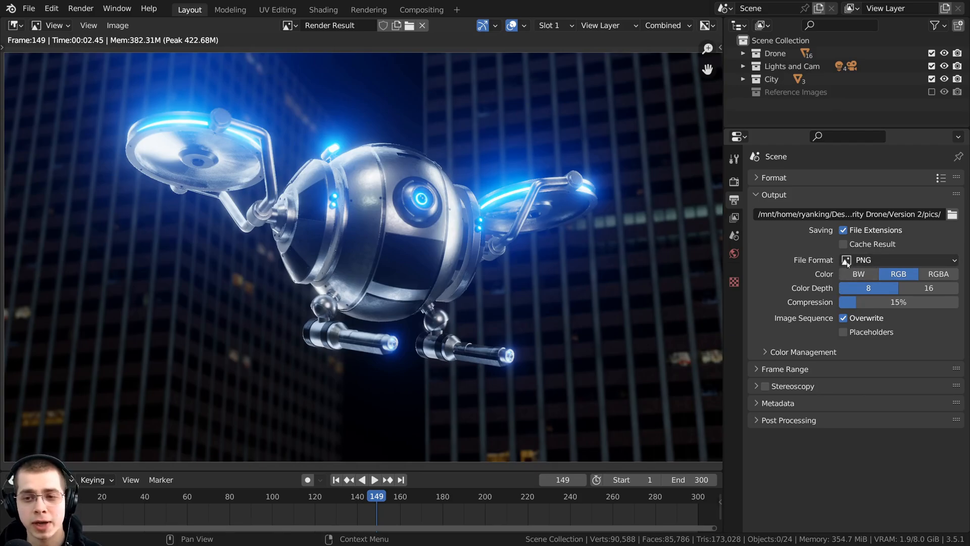
click(897, 259)
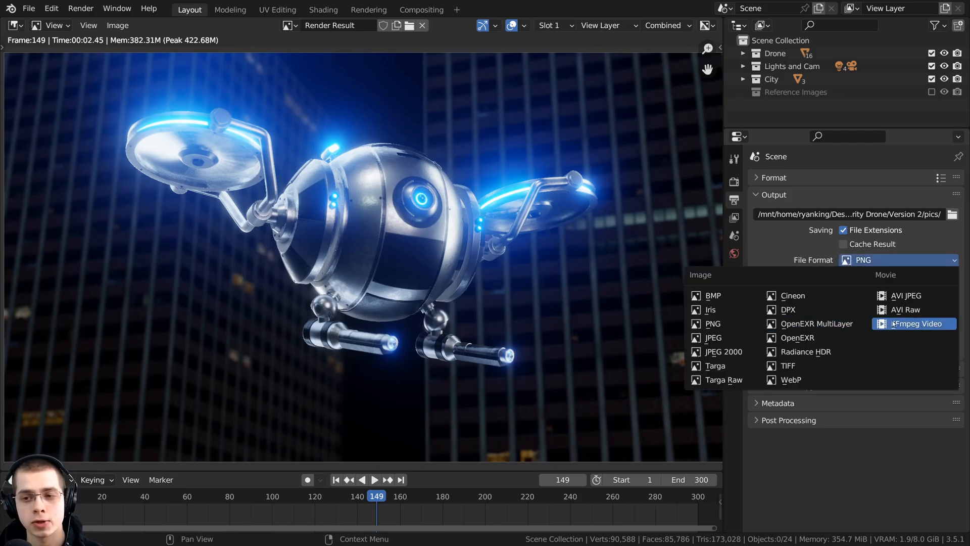
Try FFmpeg Video output with MPEG-4 and H.264, then reselect the file format.
click(917, 323)
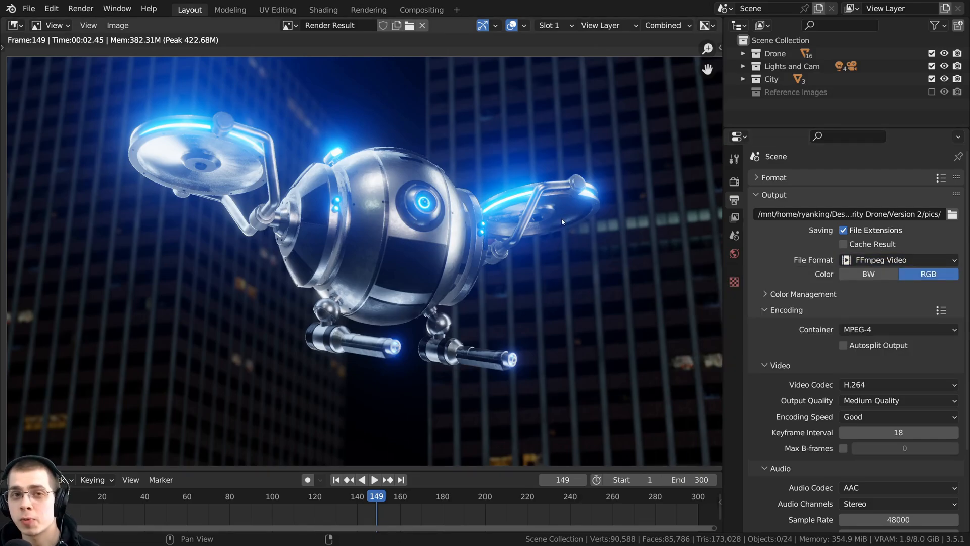
mouse_move(573, 216)
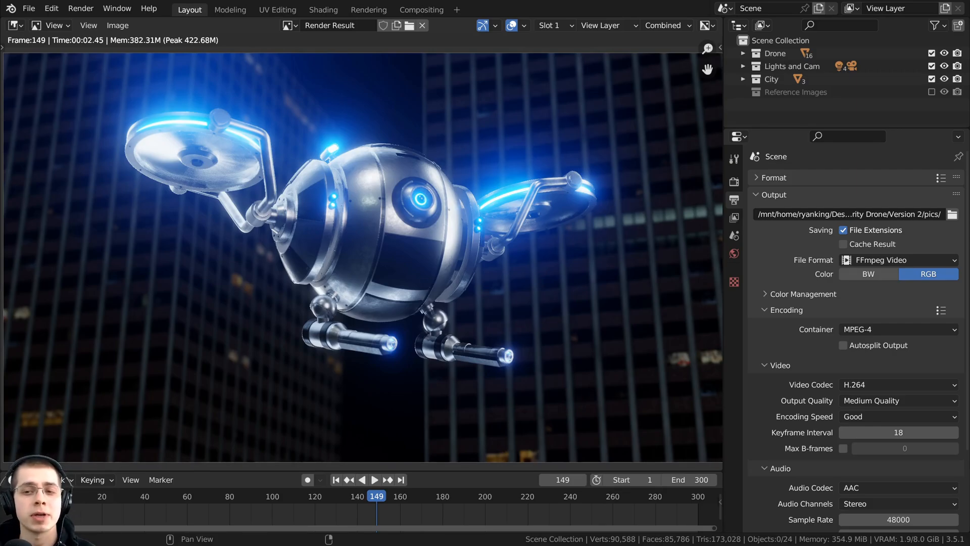
click(898, 259)
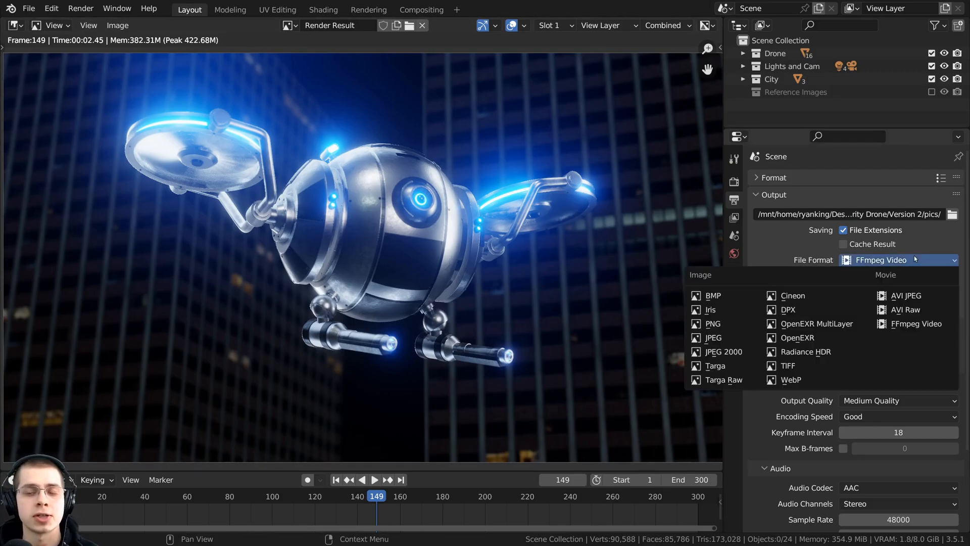
click(713, 323)
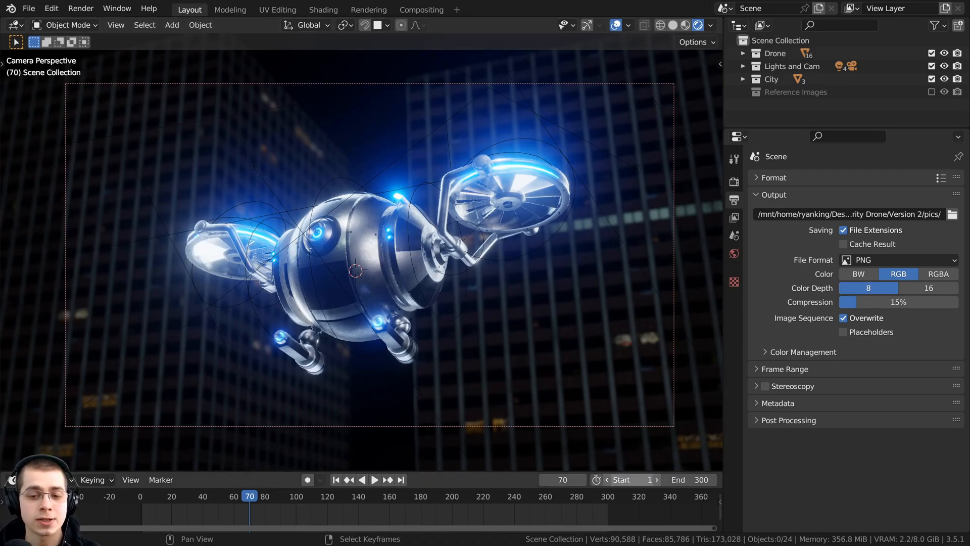
click(630, 479)
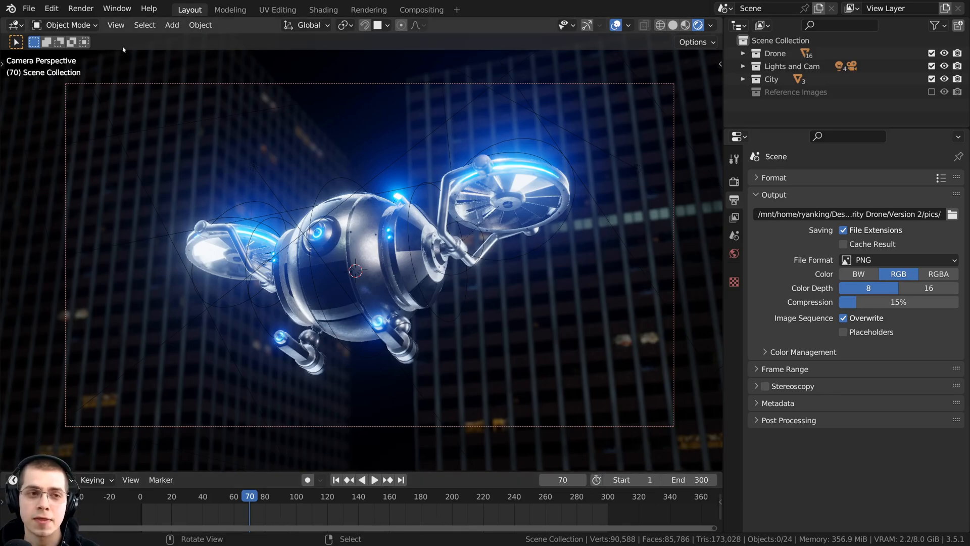
click(80, 9)
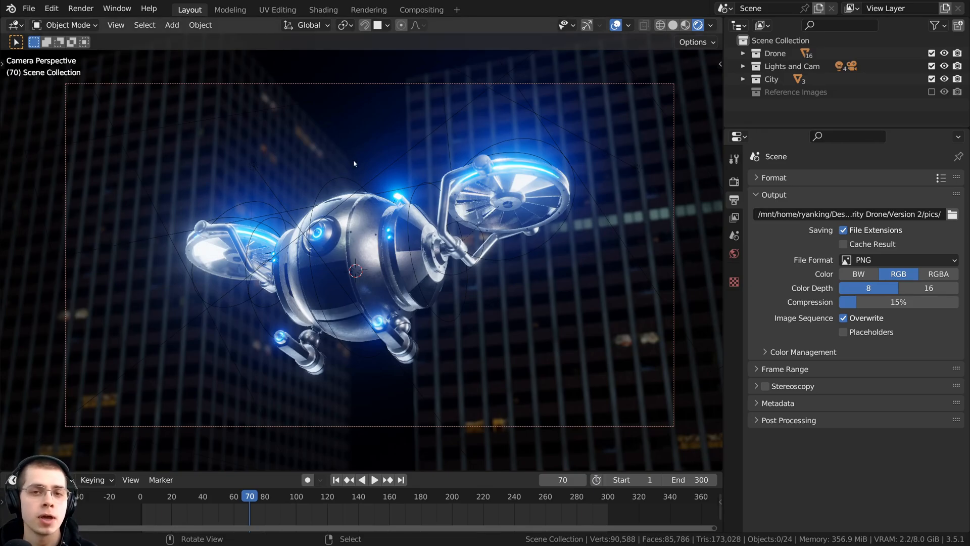
mouse_move(419, 153)
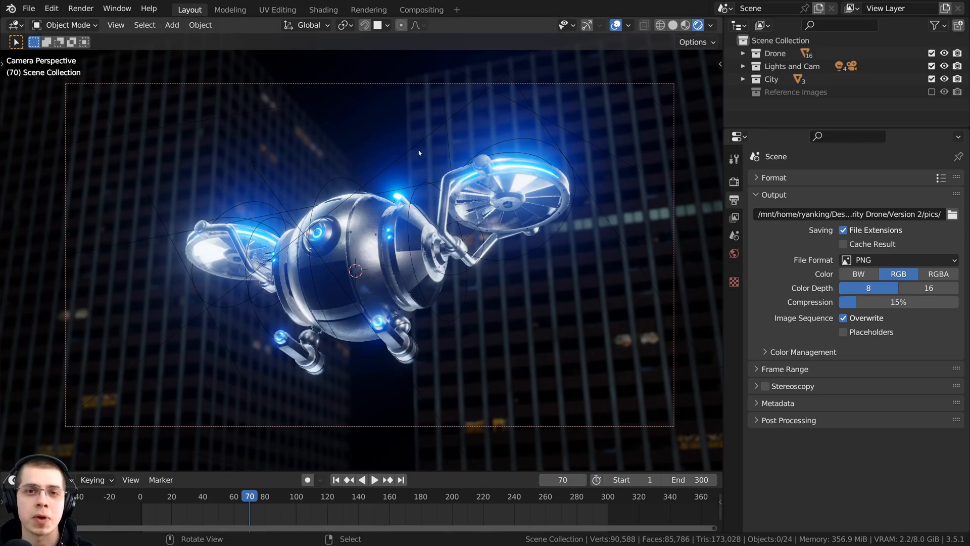
click(898, 259)
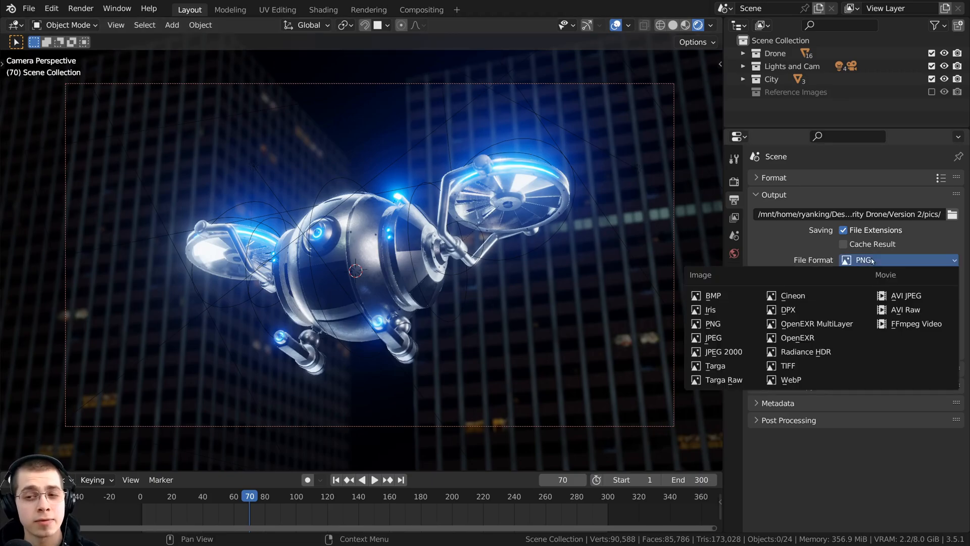
click(713, 323)
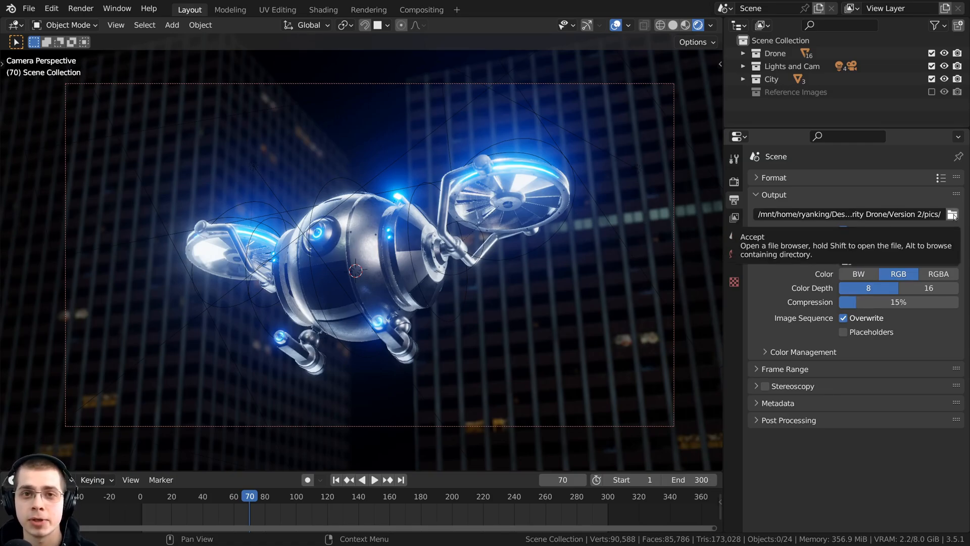
Point the output path to a new 'Rendered Frames' folder in Desktop/Animation.
click(953, 214)
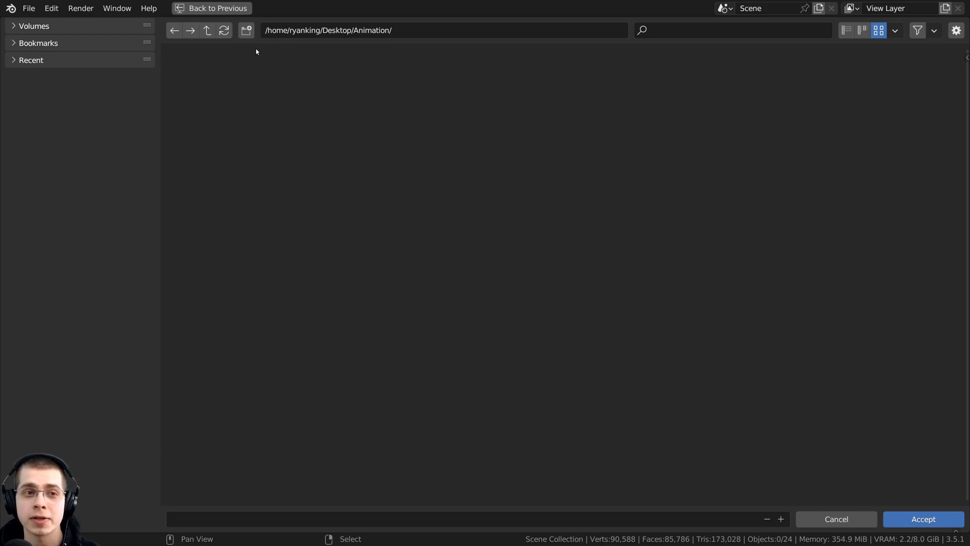
click(246, 30)
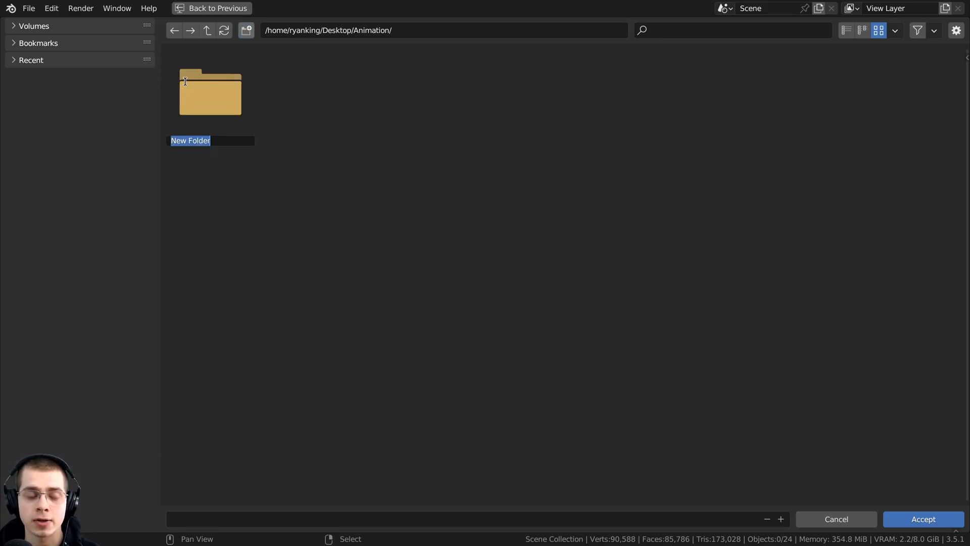
text(Rendered Frames)
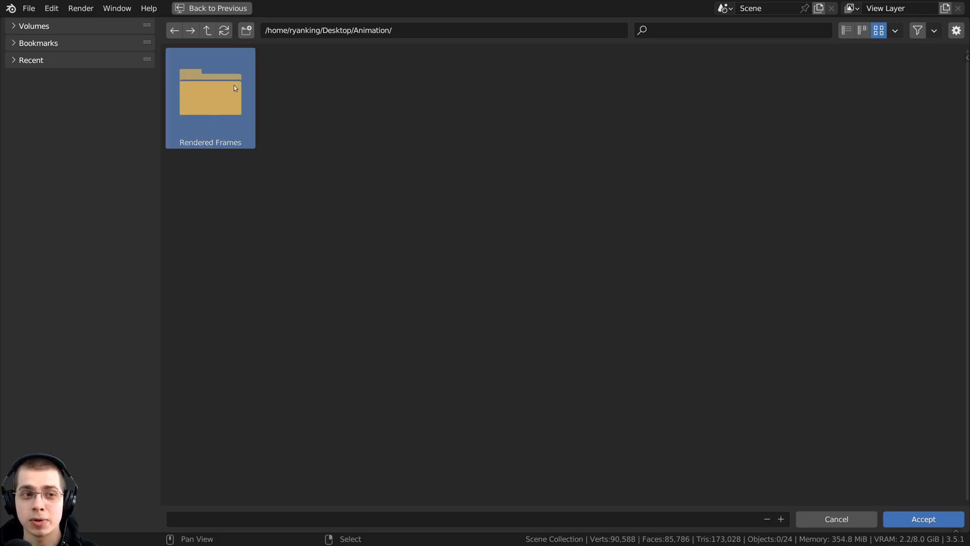
double_click(209, 91)
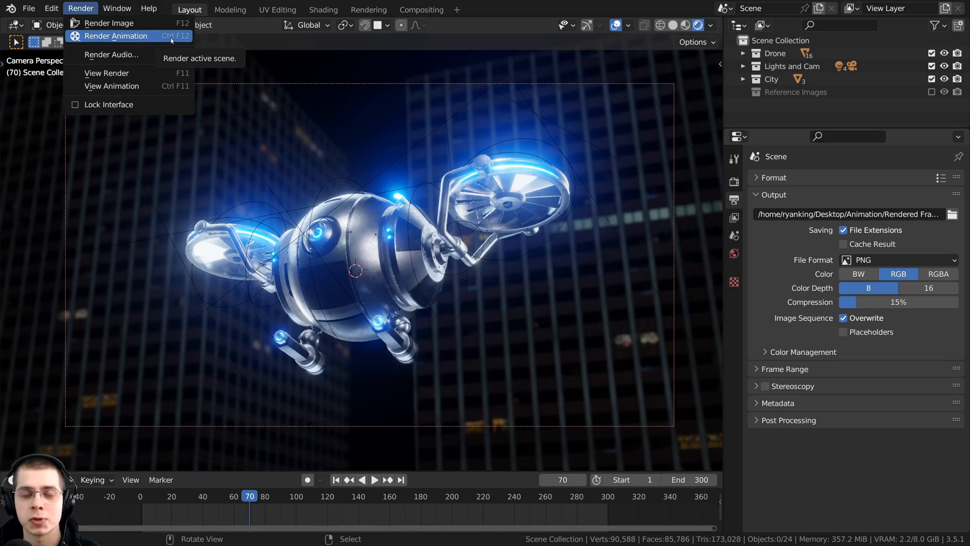
Render all animation frames and browse the 300 PNG files in Rendered Frames.
click(116, 35)
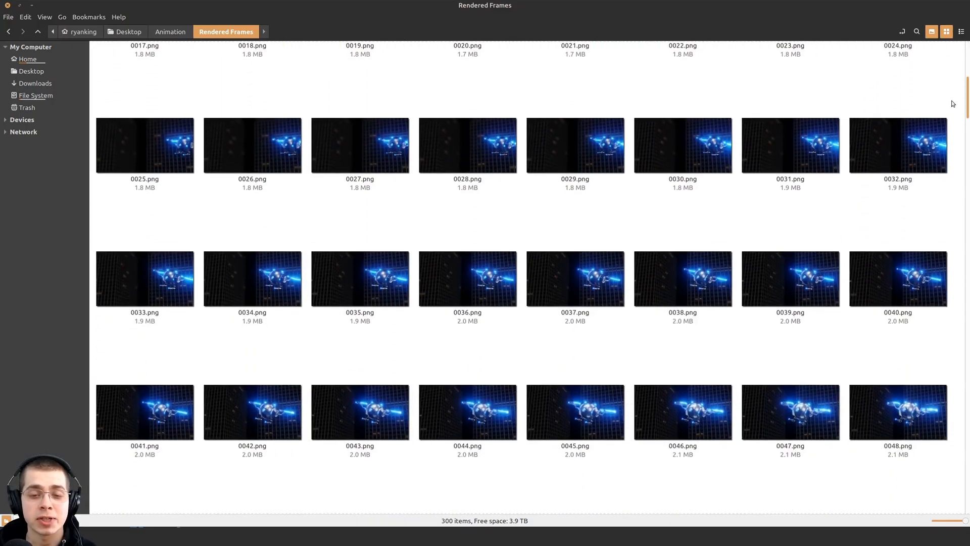
scroll(down, 3)
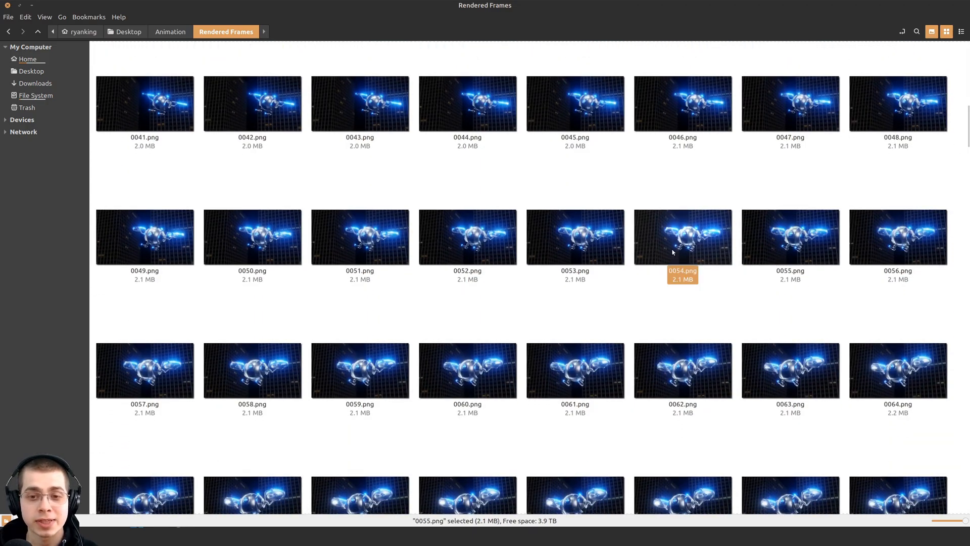
click(574, 236)
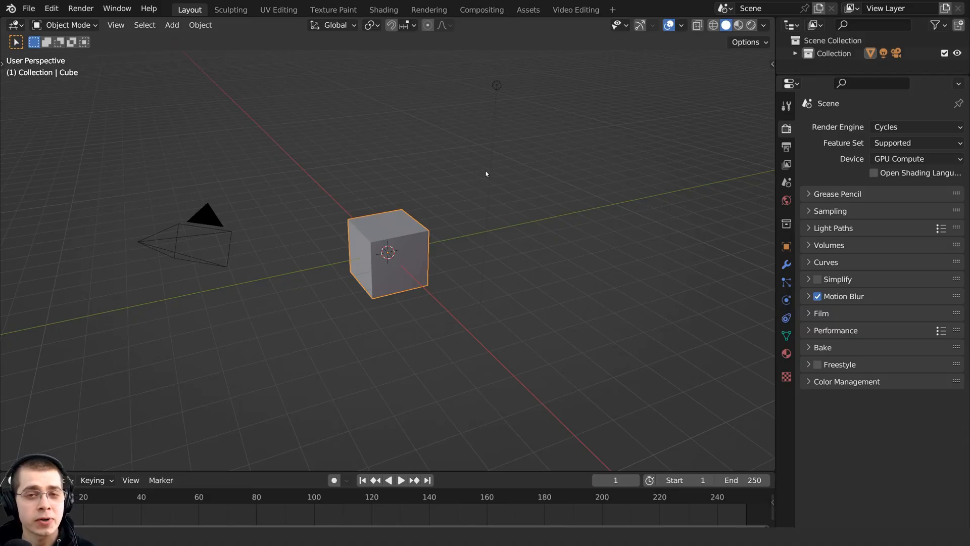
mouse_move(448, 139)
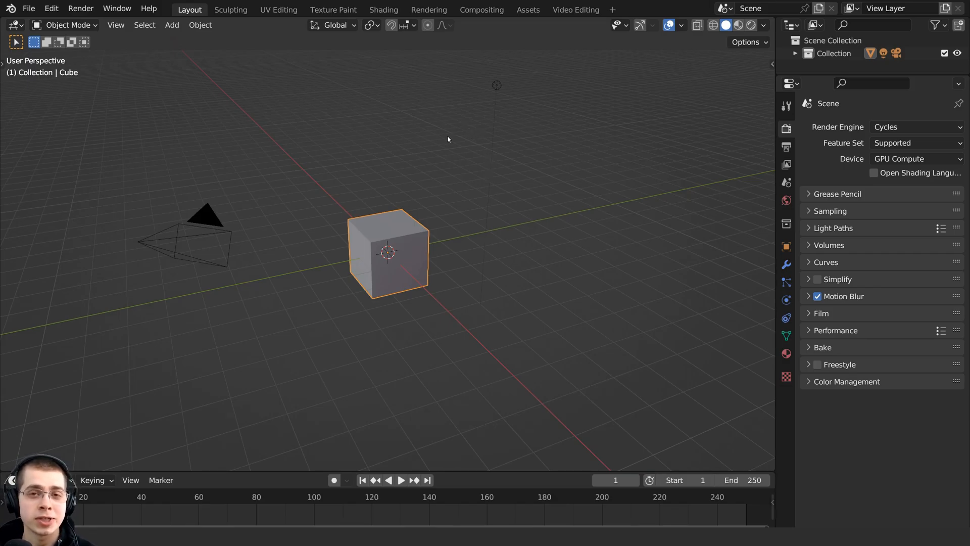
mouse_move(433, 162)
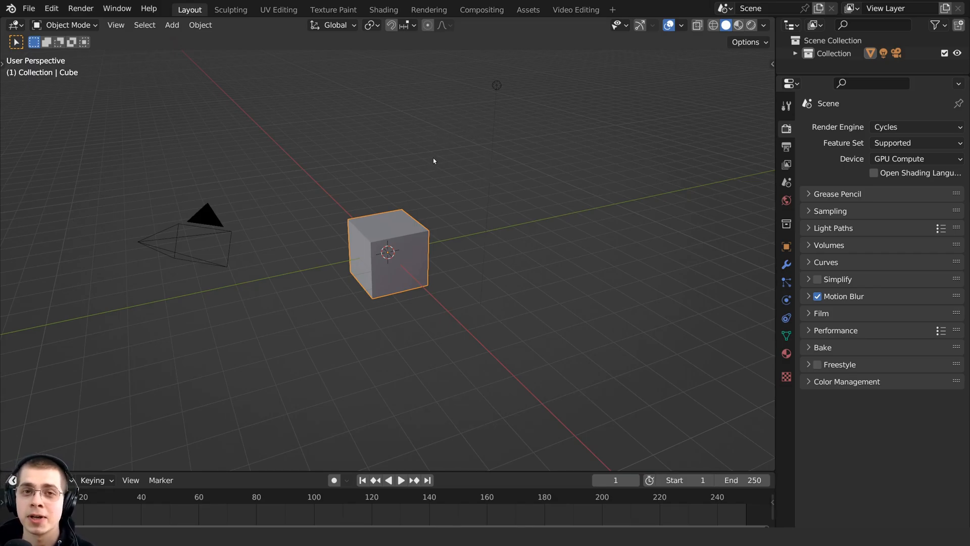
mouse_move(421, 82)
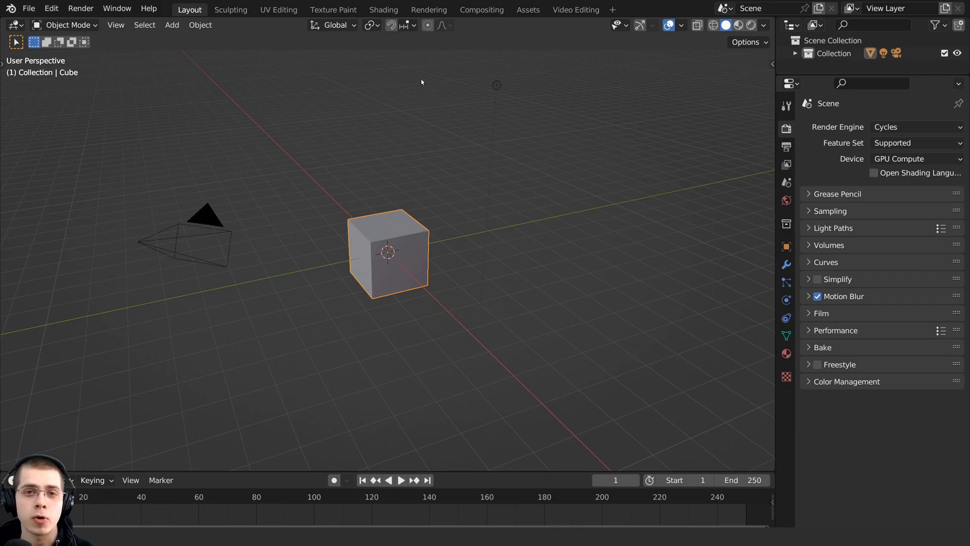
mouse_move(345, 128)
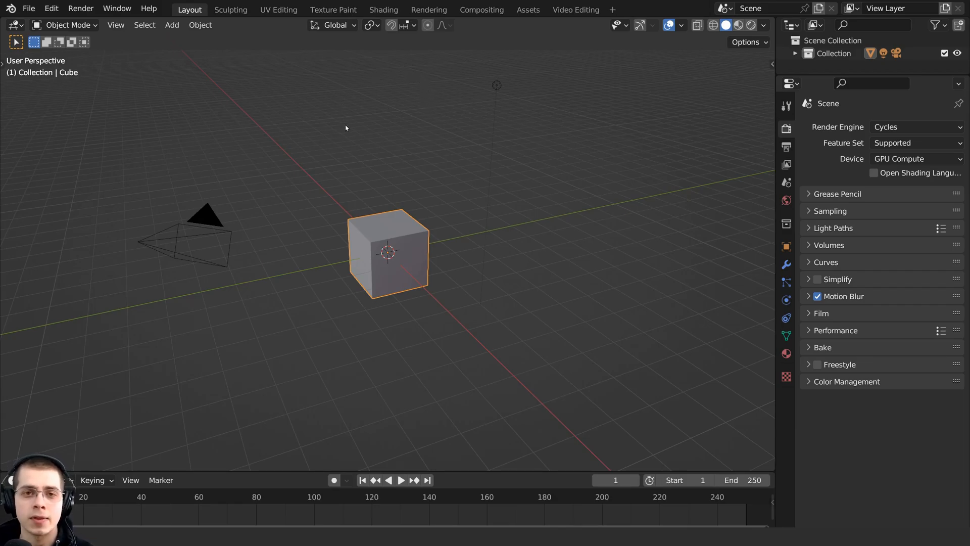
mouse_move(471, 224)
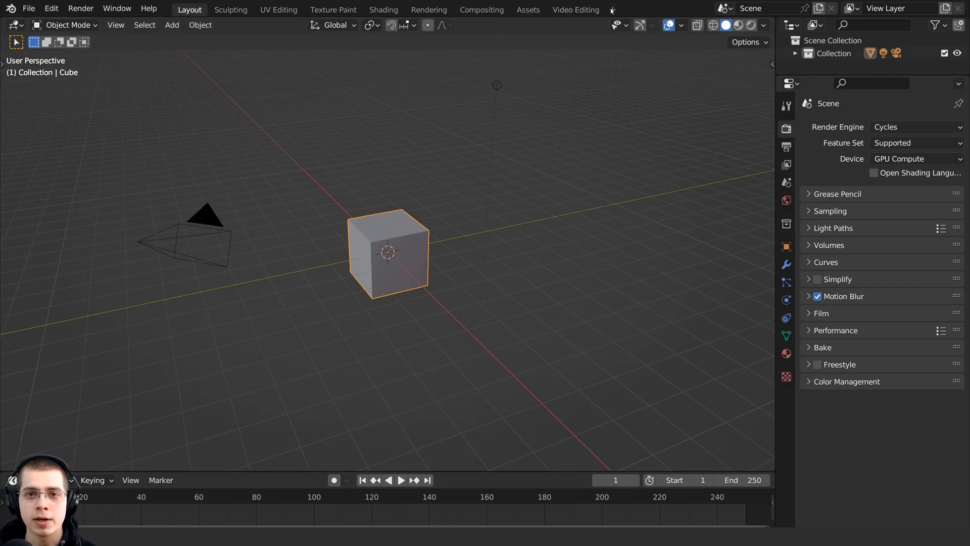
Create a new Video Editing file from File > New.
click(611, 9)
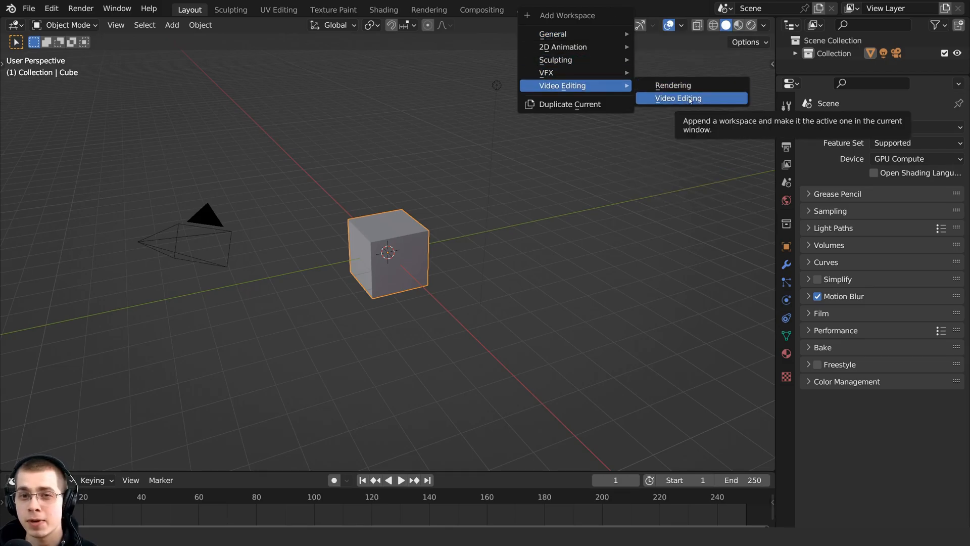
click(29, 8)
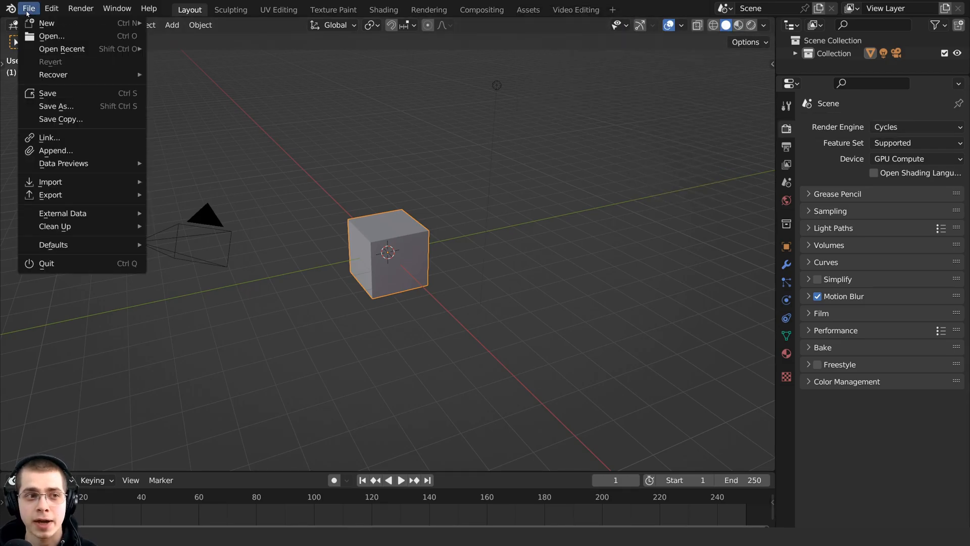
mouse_move(46, 23)
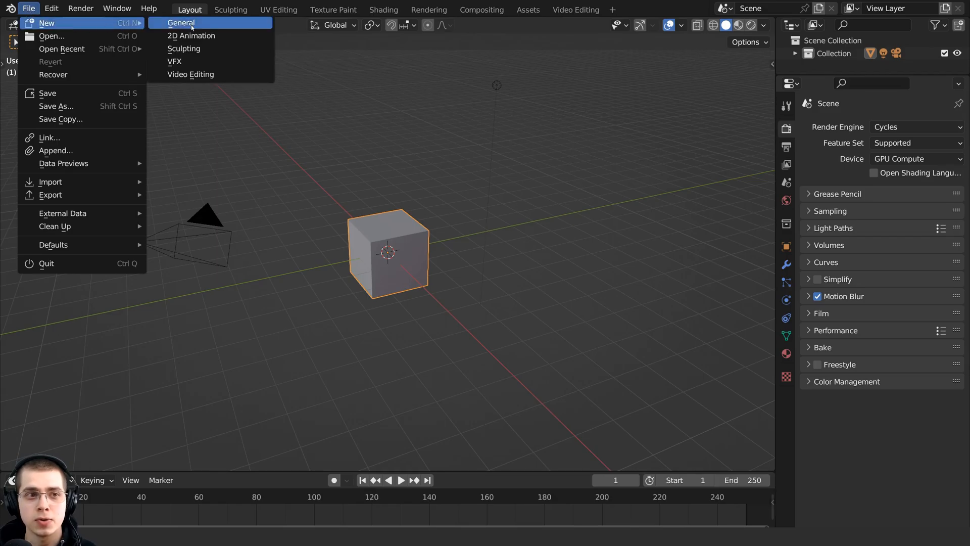
mouse_move(191, 74)
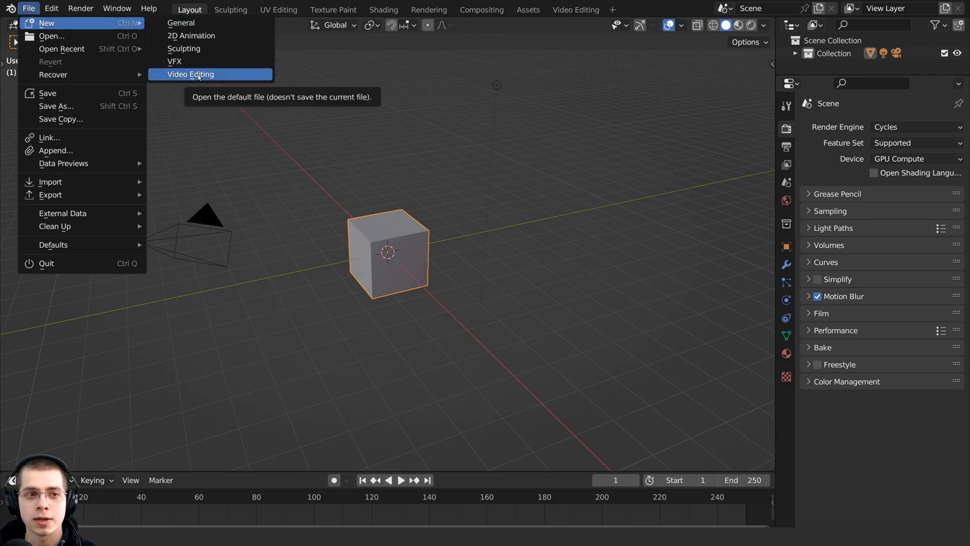
click(190, 74)
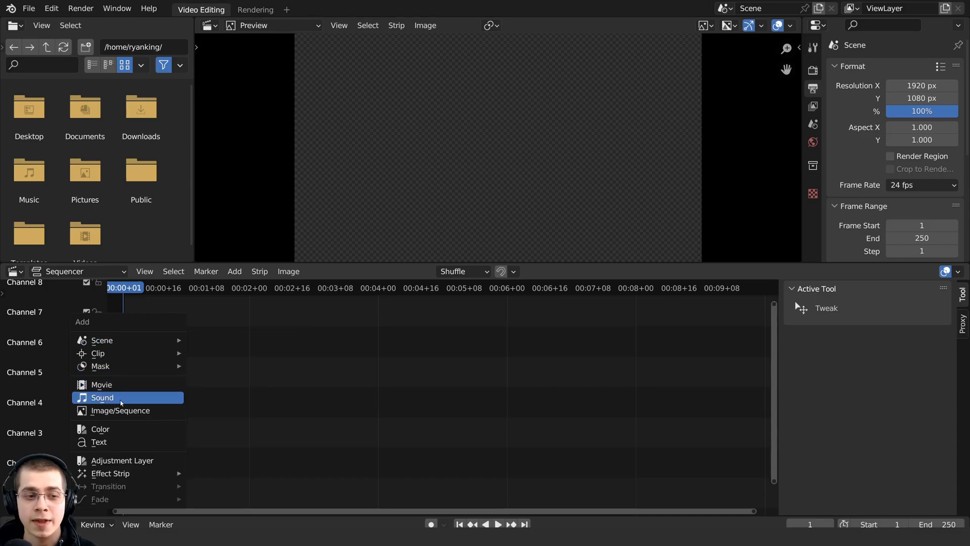
mouse_move(120, 411)
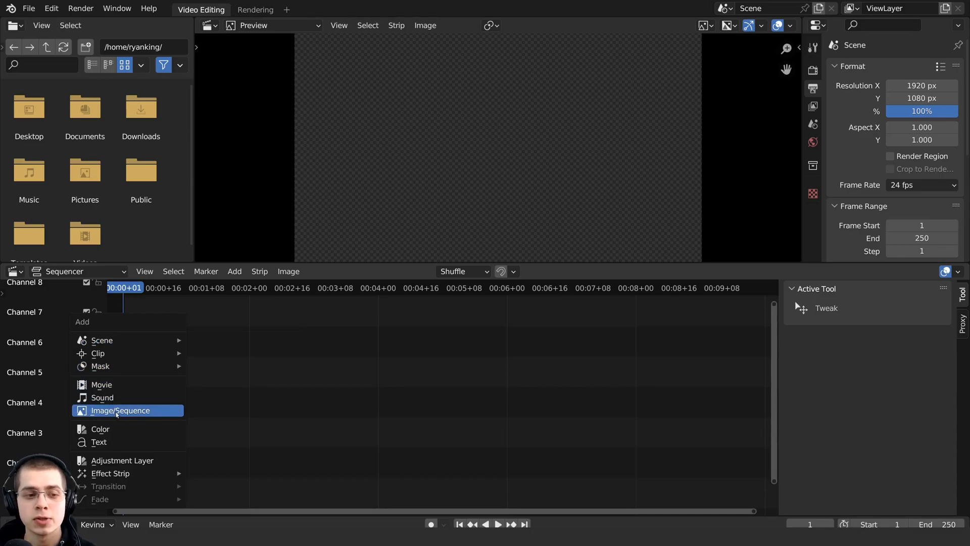
Add an image strip, select all PNG frames in Rendered Frames, and sort by Name.
click(121, 410)
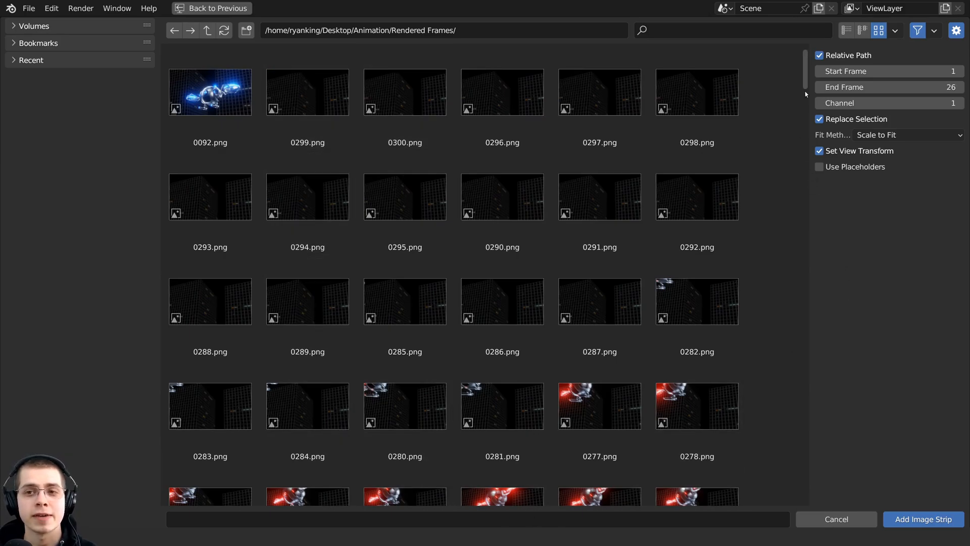
scroll(down, 3)
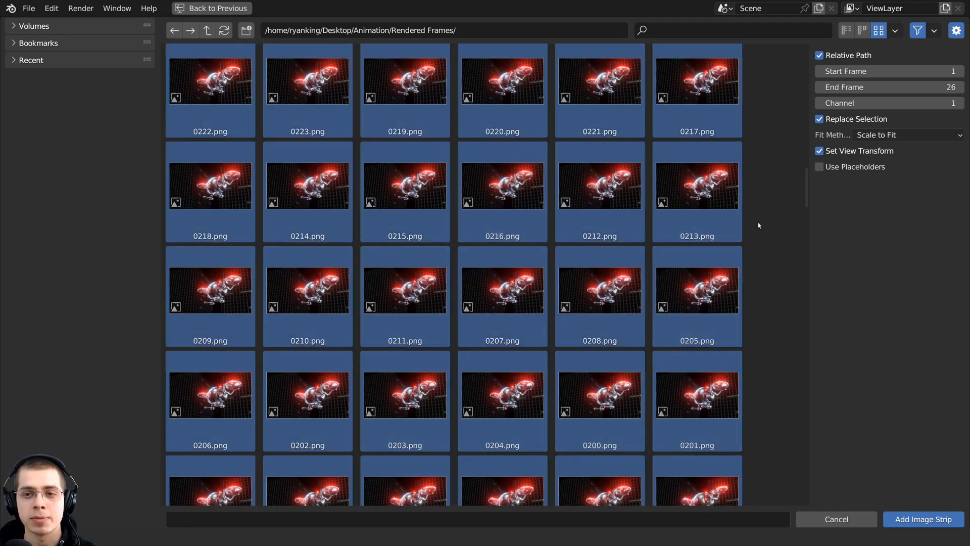
click(697, 291)
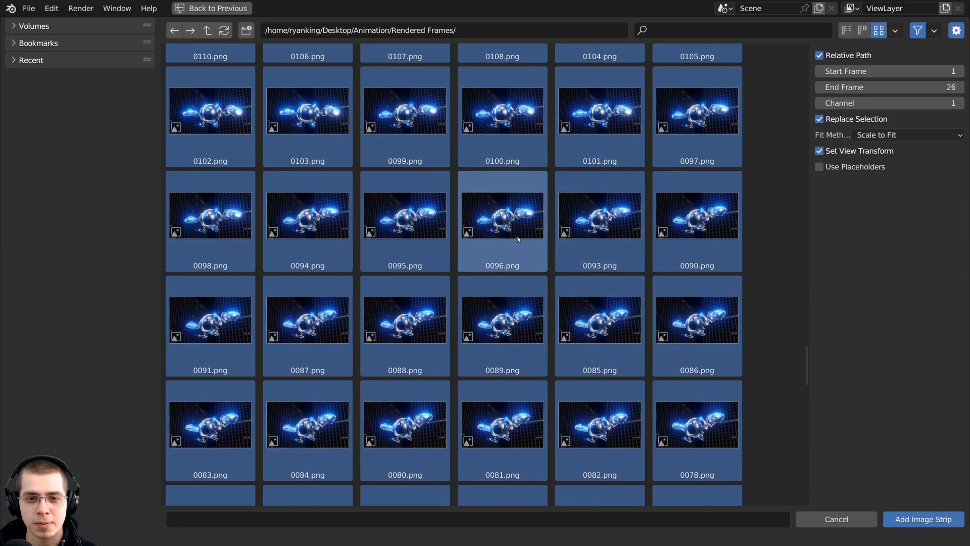
scroll(down, 3)
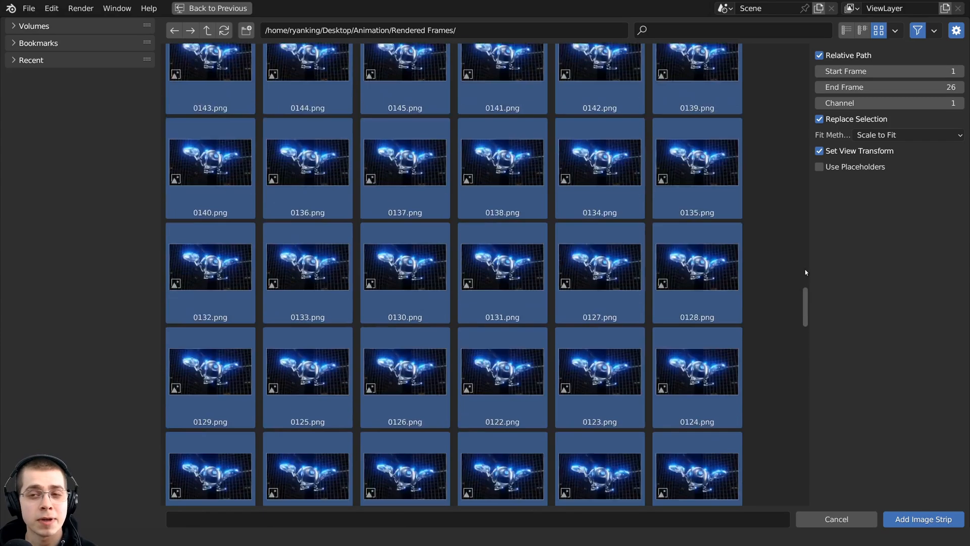
click(895, 30)
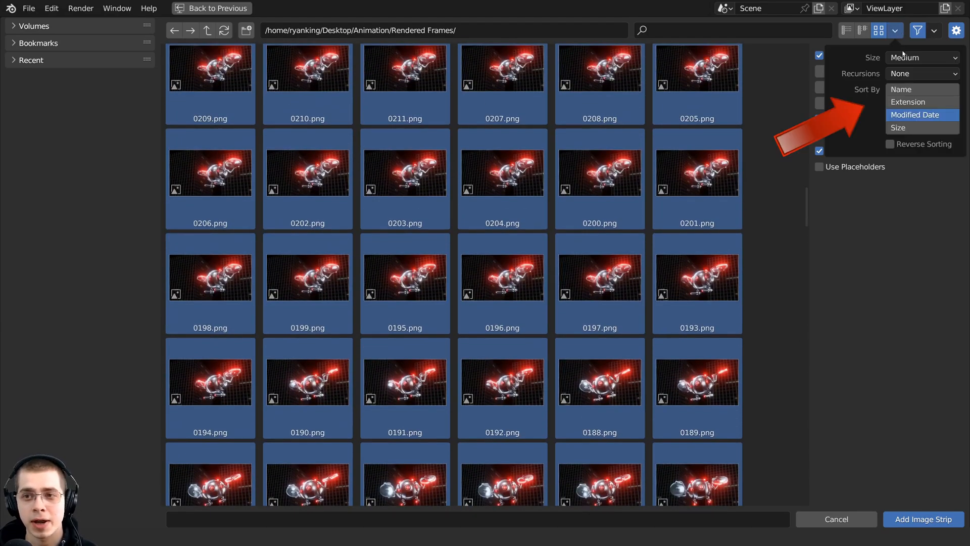
click(902, 89)
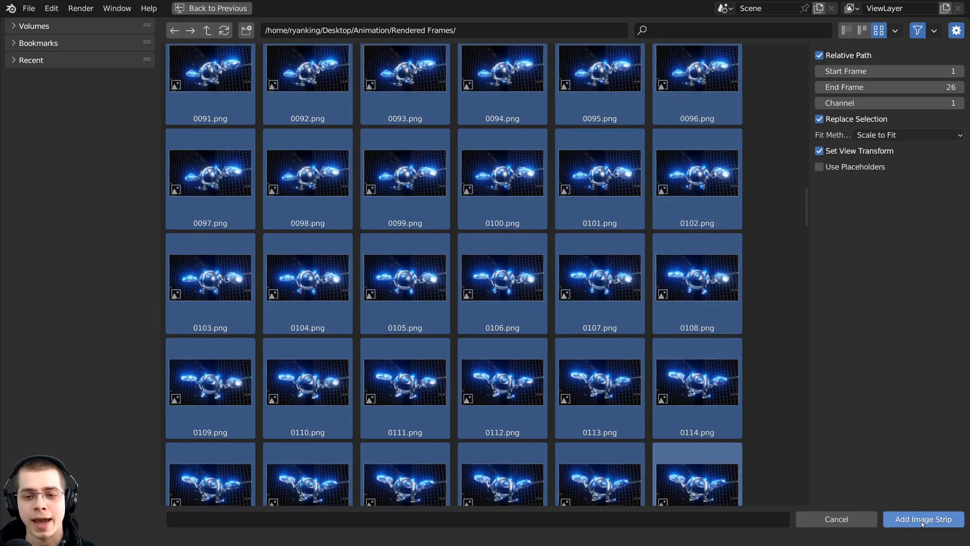
Add the frames as a 300-frame image strip, end the scene at 300, and scrub.
click(923, 519)
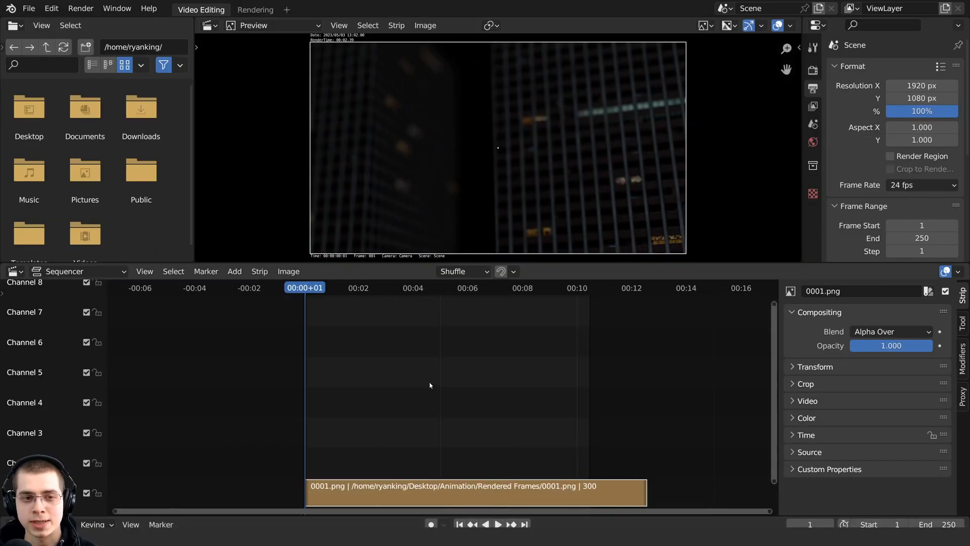
click(499, 524)
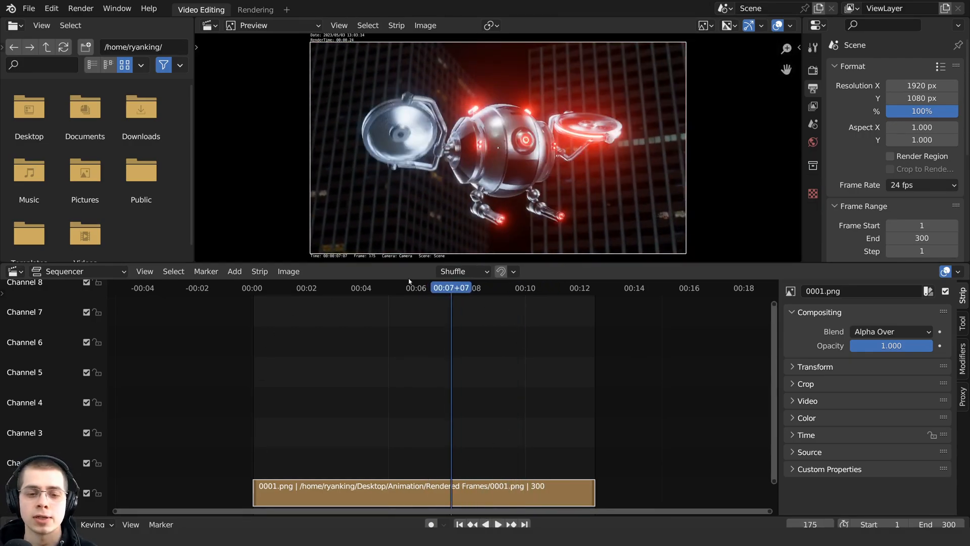
click(498, 524)
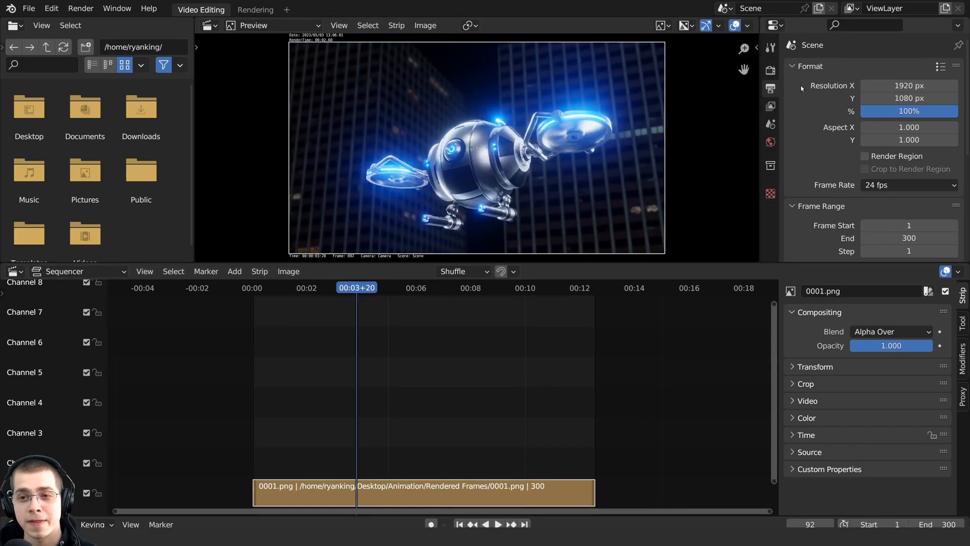
Set the render output path to 'Final Animation' in the Desktop Animation folder.
click(797, 66)
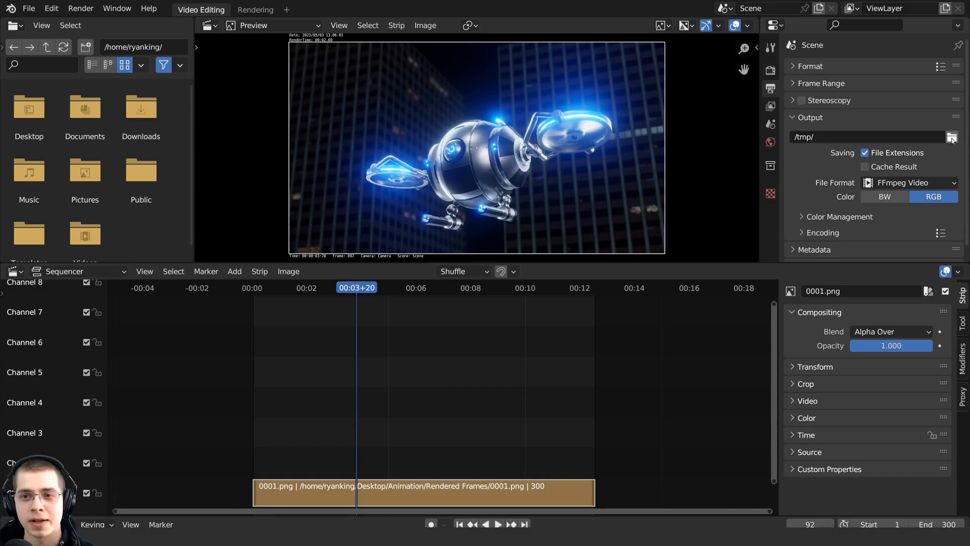
click(952, 137)
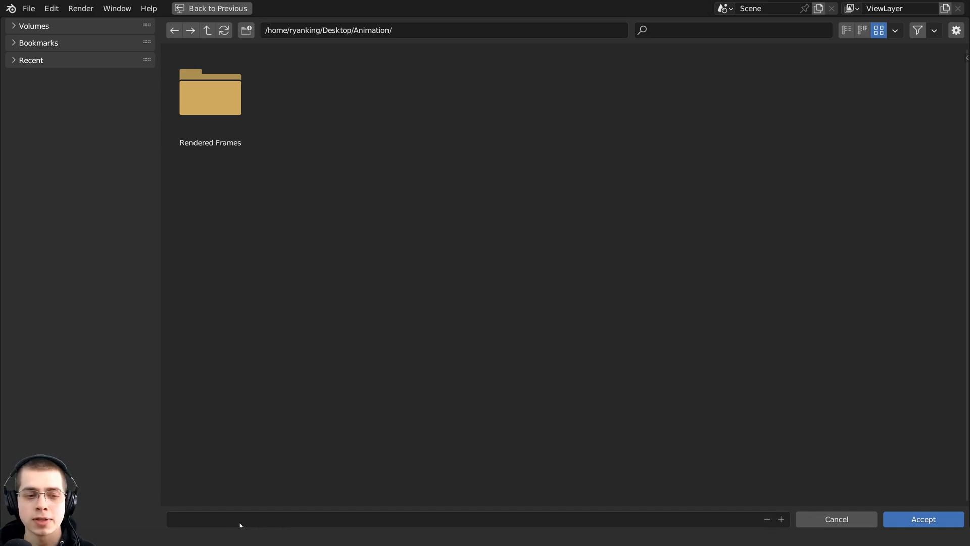
click(235, 518)
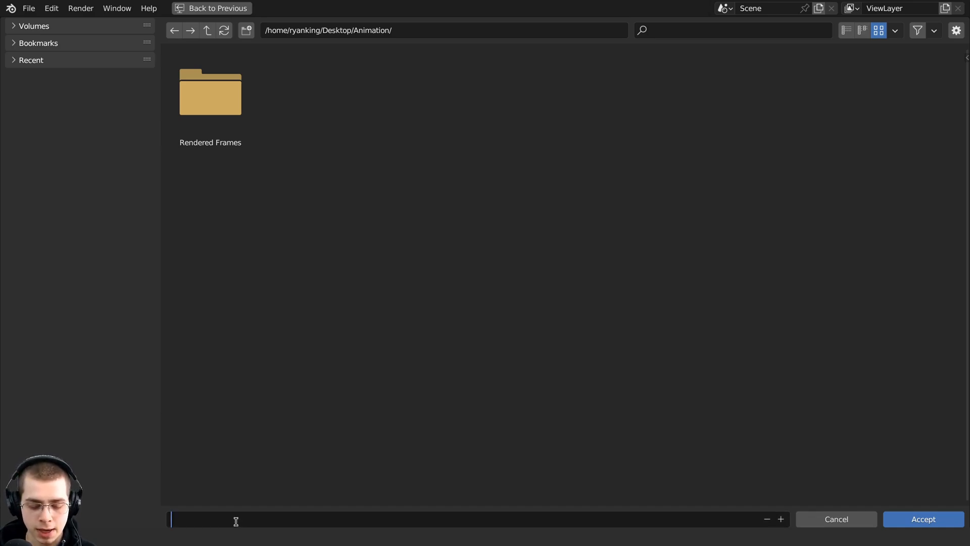
text(Final A)
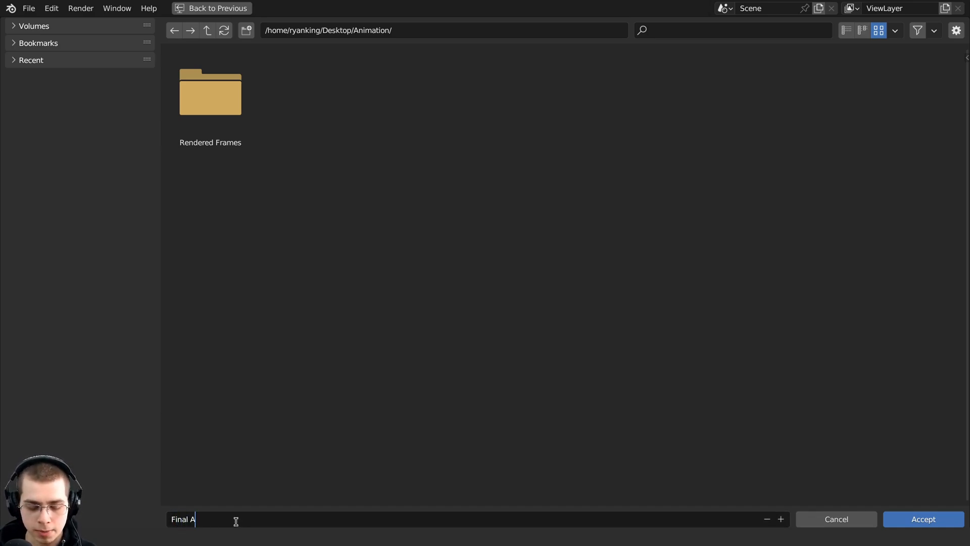
click(923, 519)
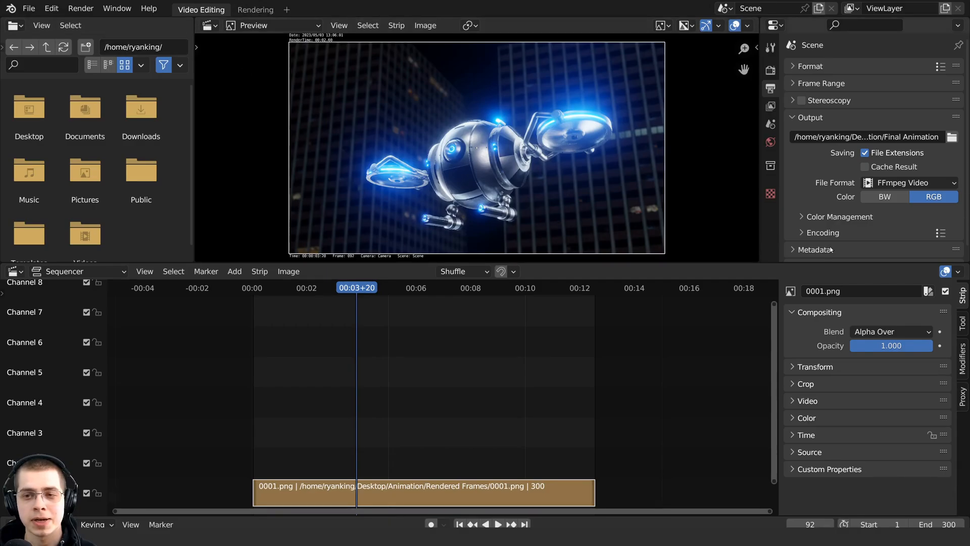
Switch the output file format to FFmpeg Video with MPEG-4 container and H.264 codec.
click(910, 169)
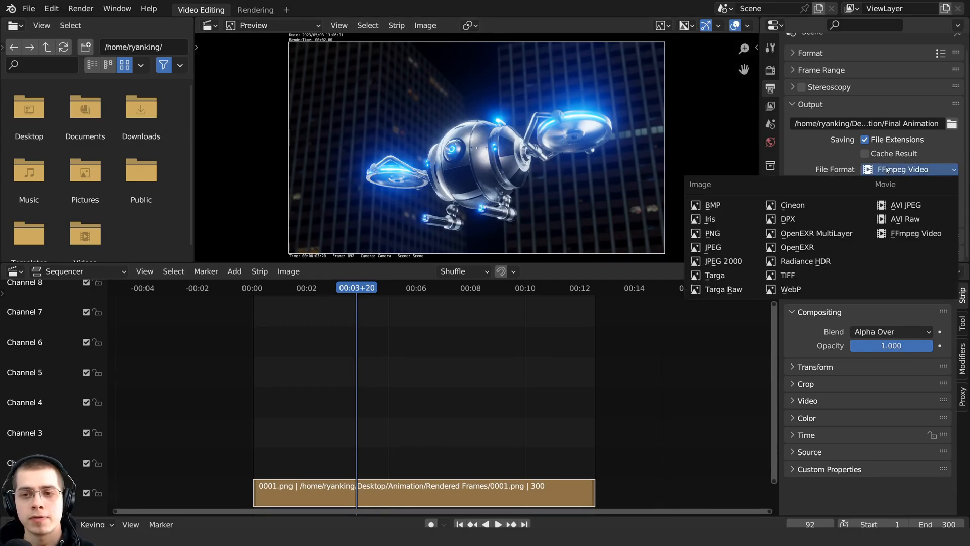
mouse_move(915, 233)
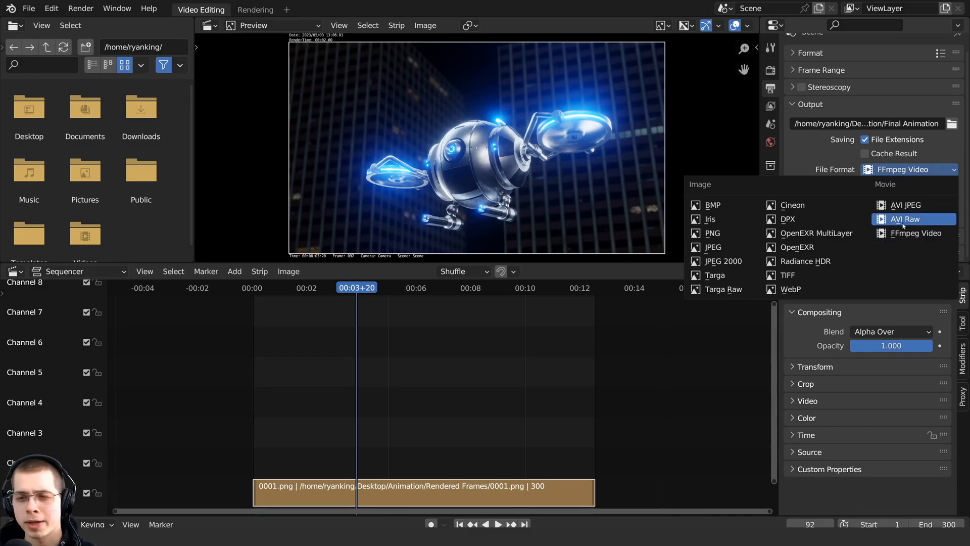
mouse_move(914, 233)
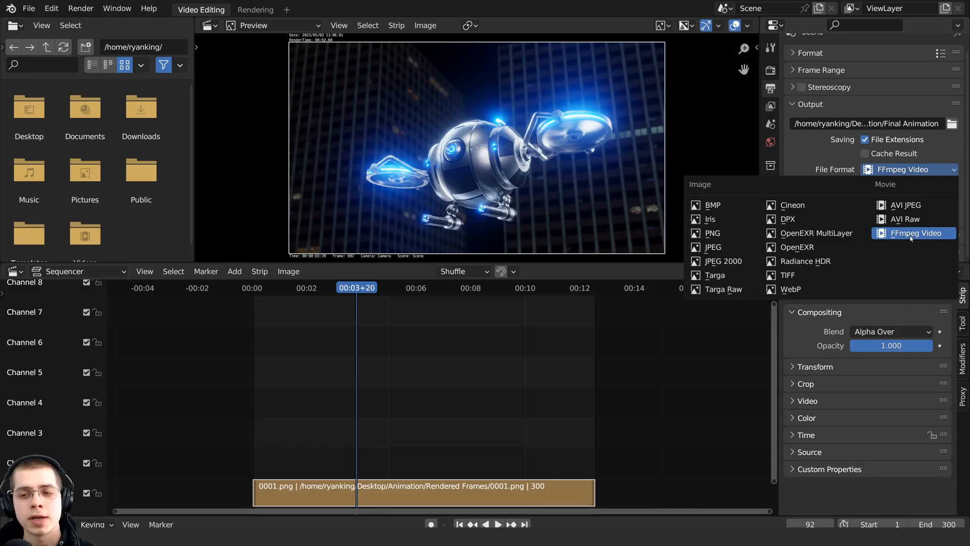
click(915, 233)
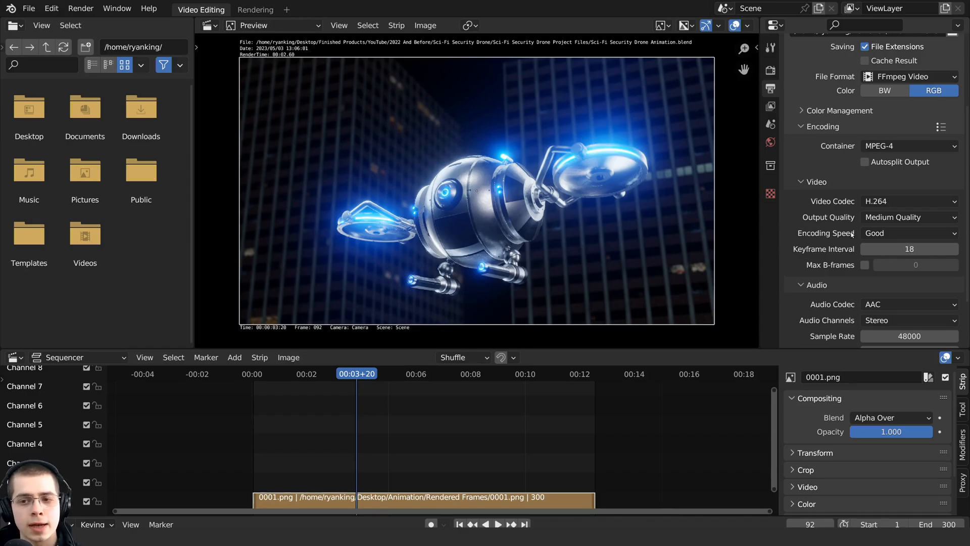
Set the Audio Codec to No Audio, then bring up the Render menu.
scroll(down, 3)
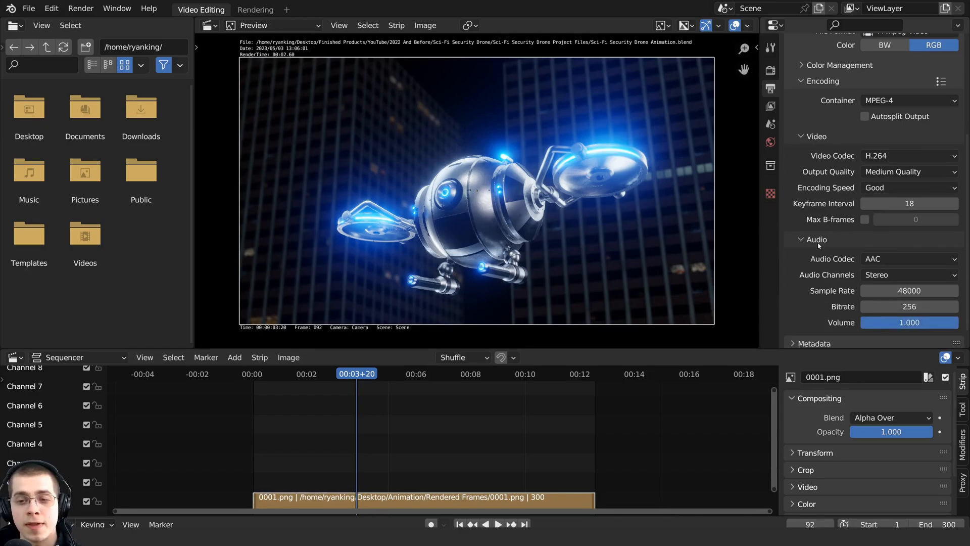
scroll(down, 3)
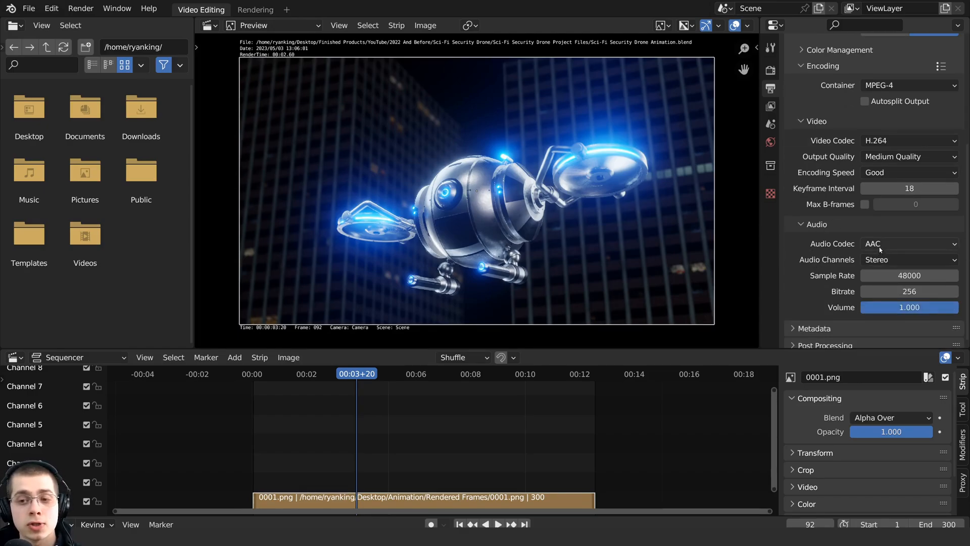
click(908, 243)
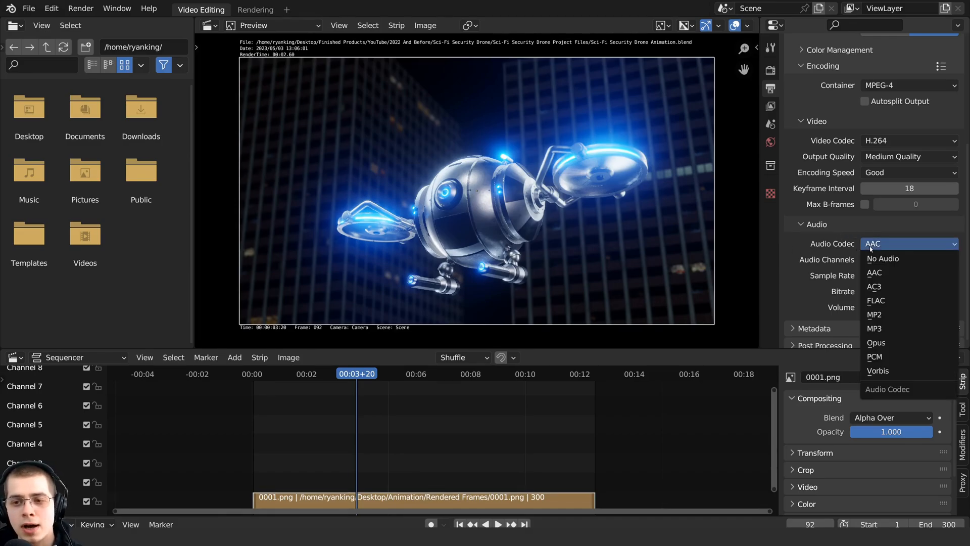
mouse_move(884, 259)
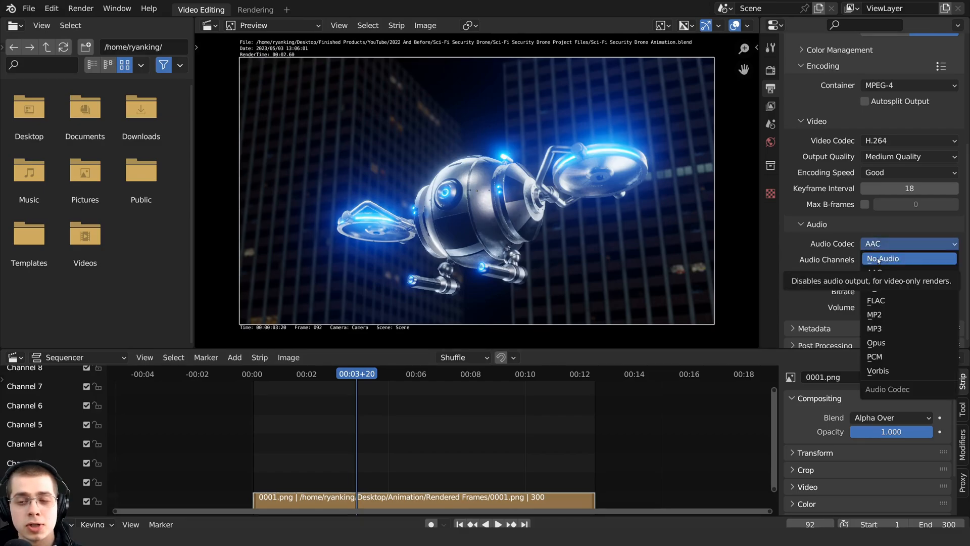
click(883, 260)
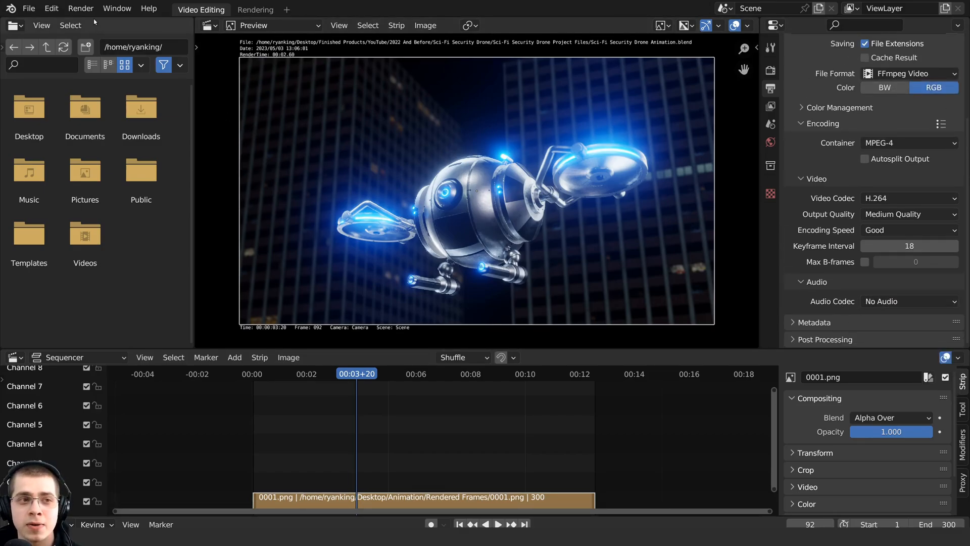
click(80, 9)
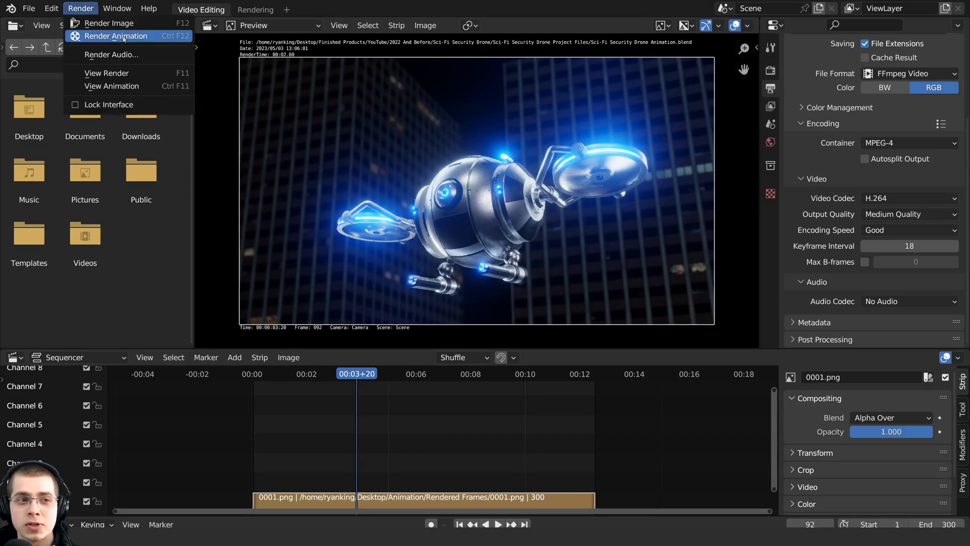